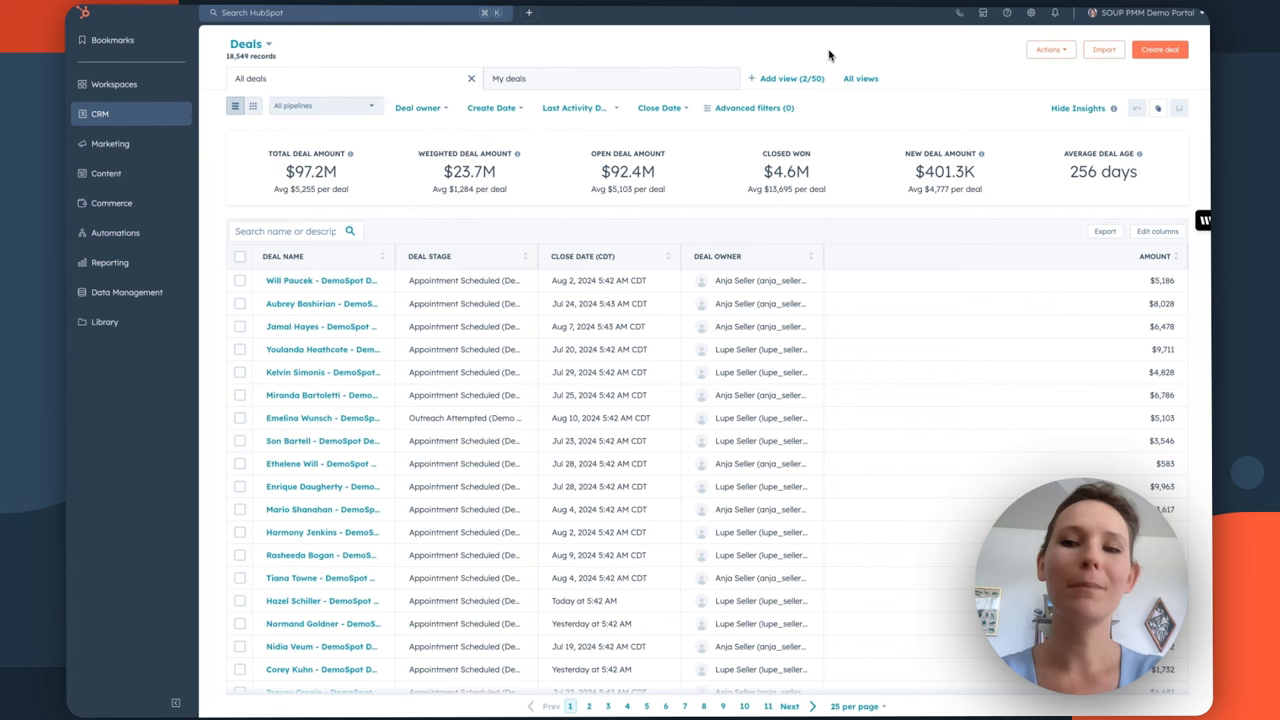
Go from the deals list to the Forecast report via Go to Forecast and Reporting > Forecast.
left_click(1049, 49)
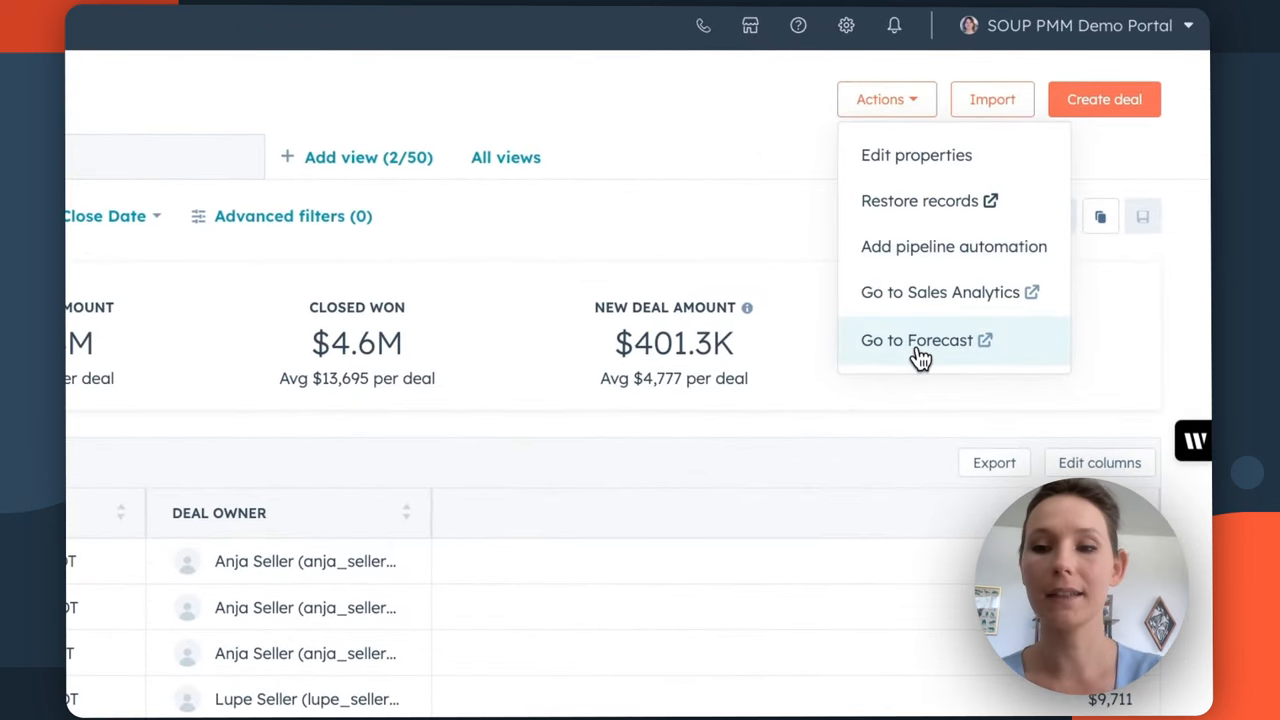
left_click(916, 340)
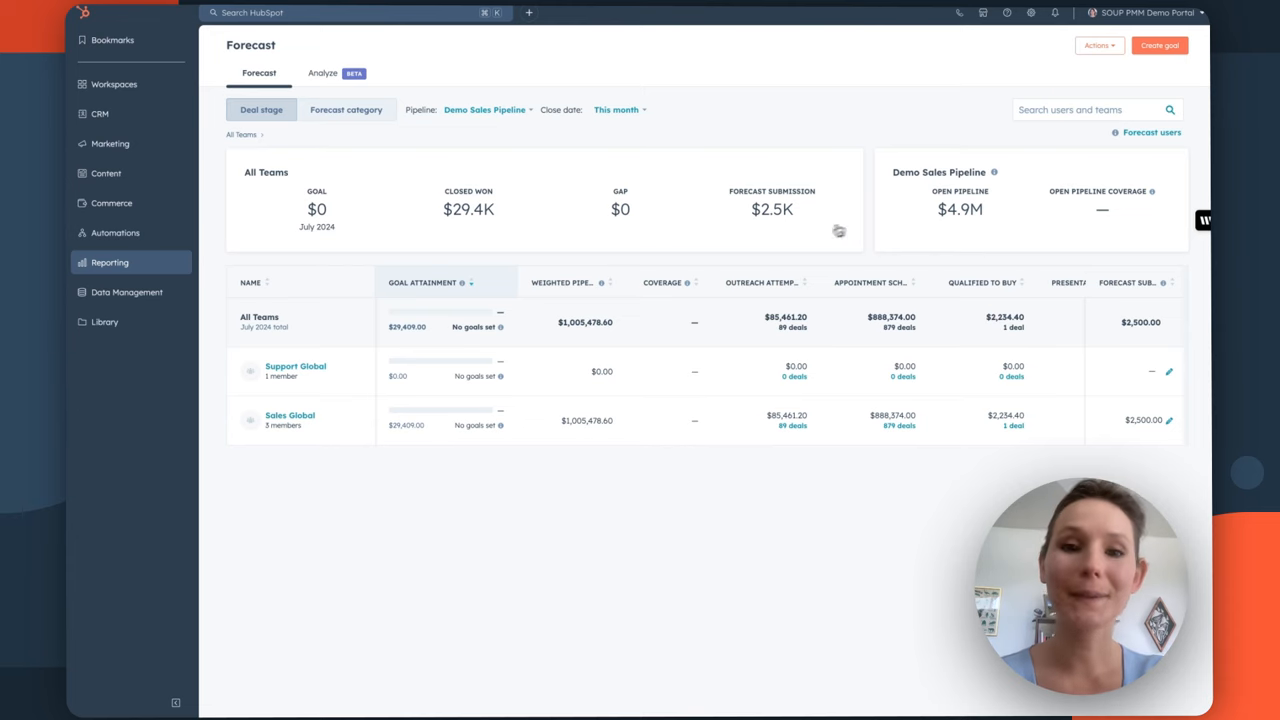
left_click(94, 262)
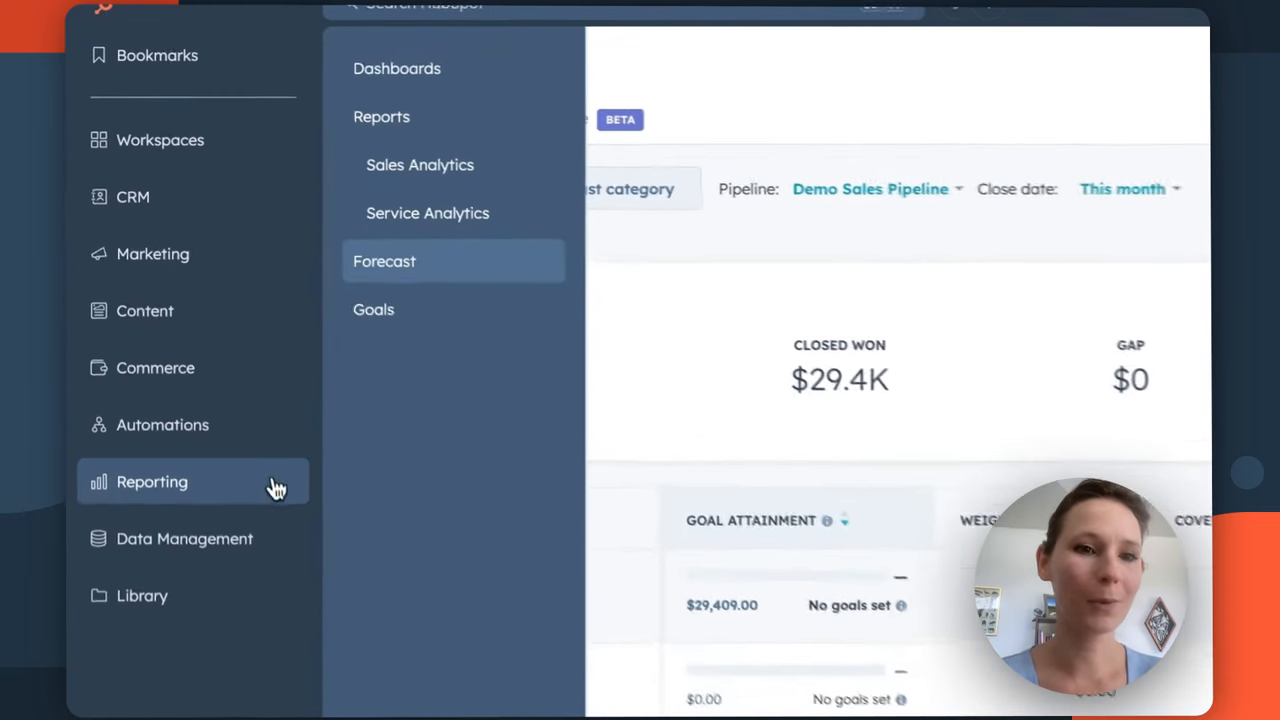
left_click(384, 261)
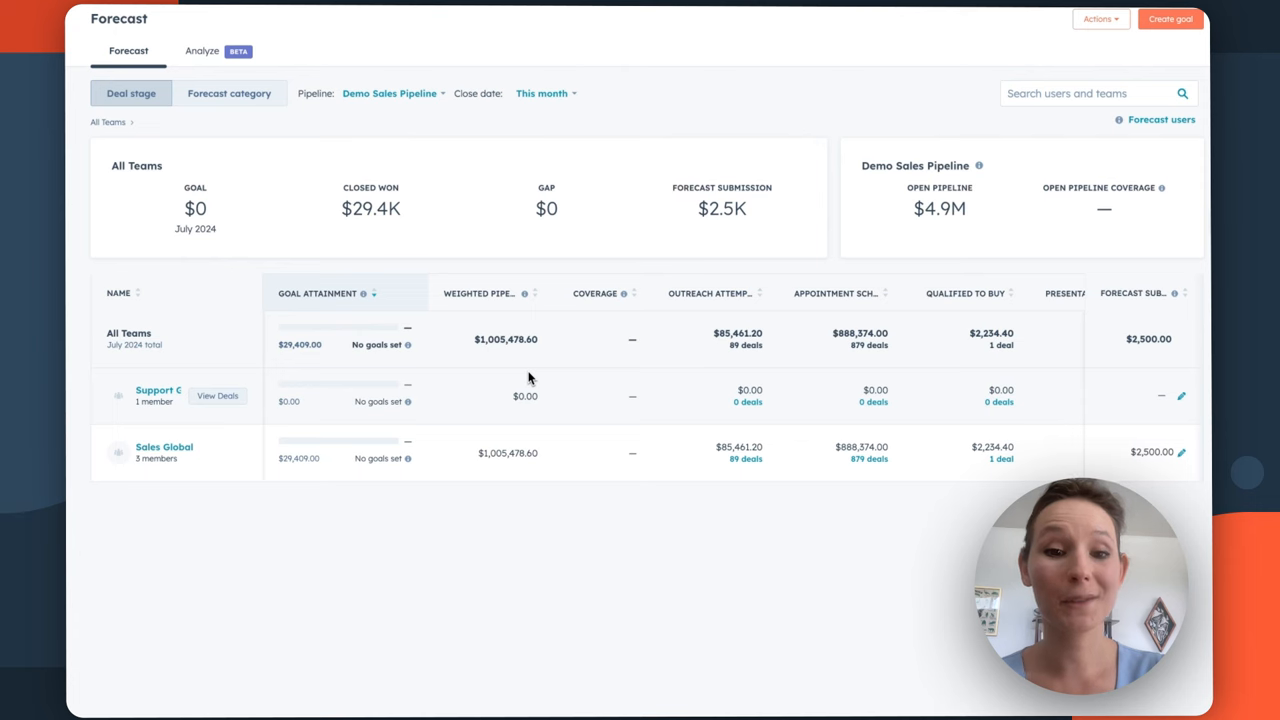
Scroll the team forecast table across to view the Pipeline, Best Case and Commit columns.
scroll("right", 3)
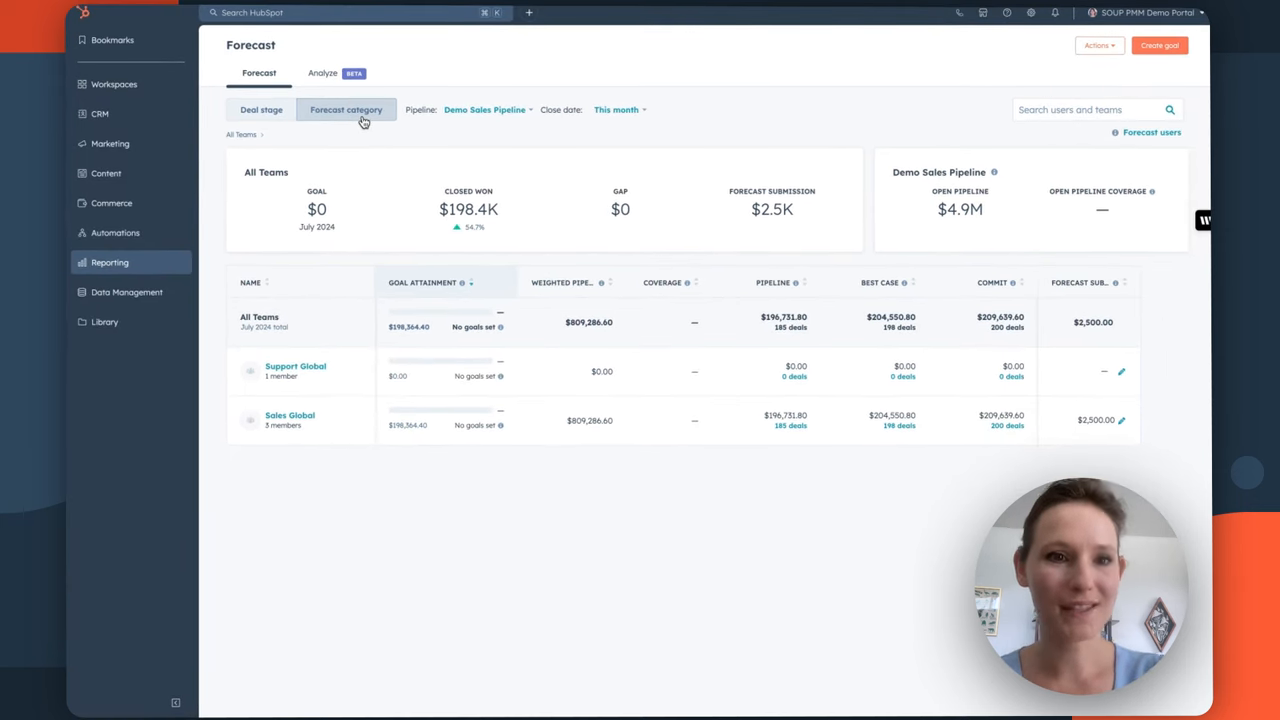
Regroup by deal stage, drill into Support Global then Support East, and return to All Teams.
left_click(262, 110)
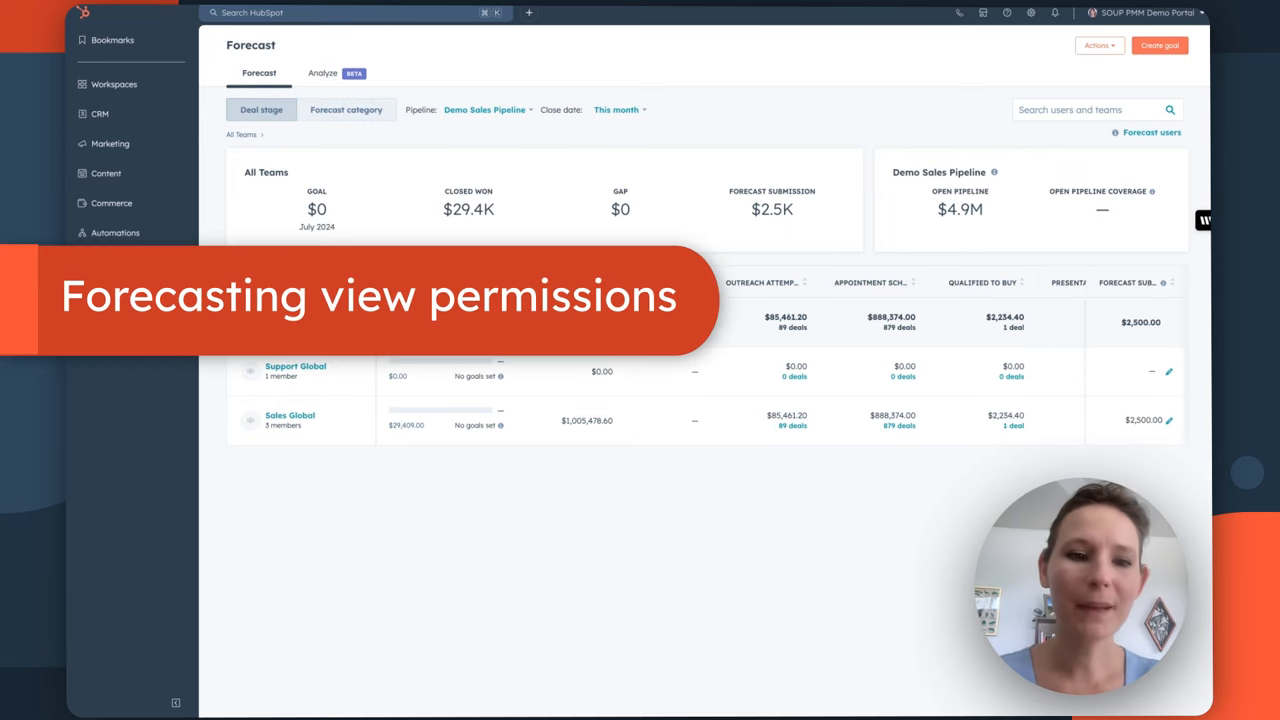
left_click(295, 368)
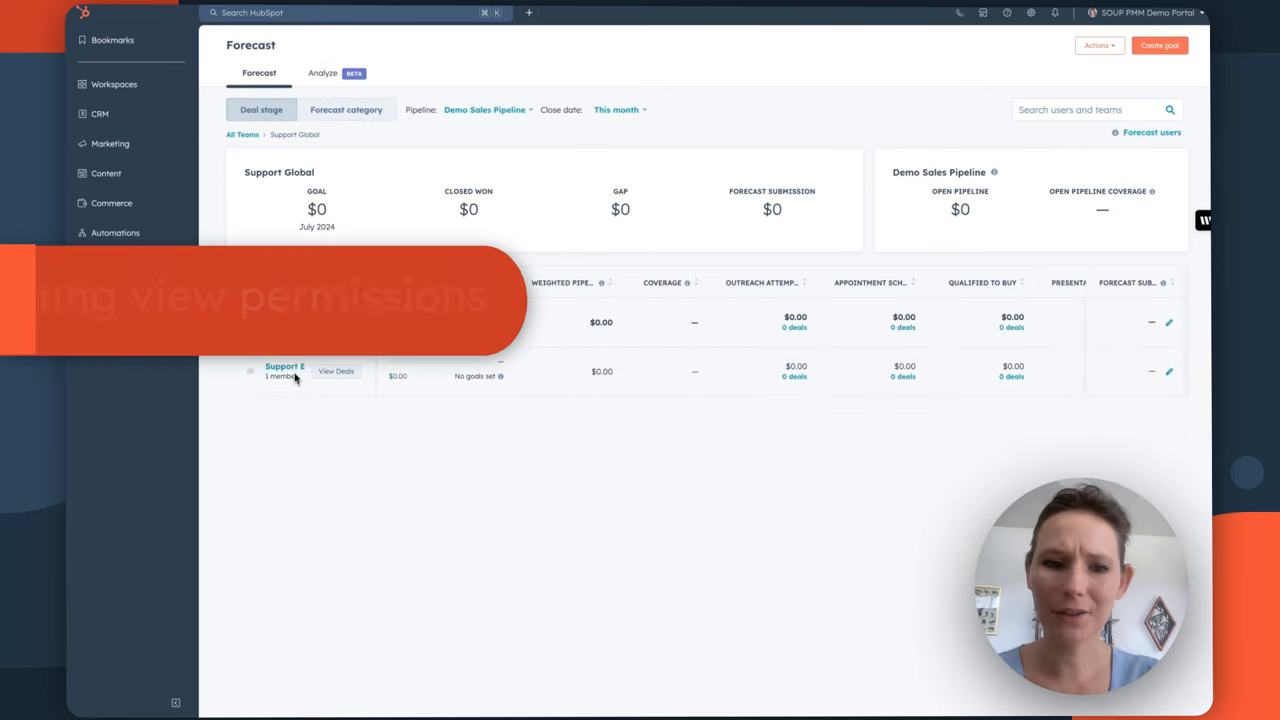
left_click(283, 366)
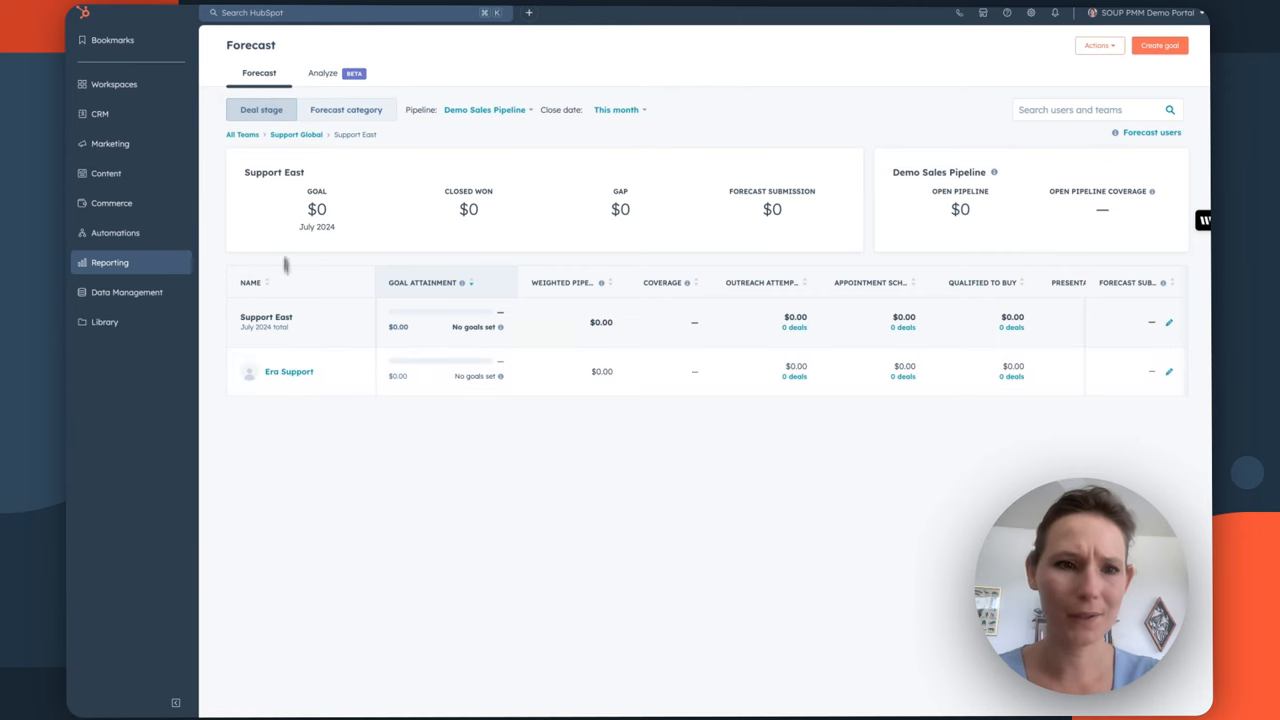
left_click(241, 134)
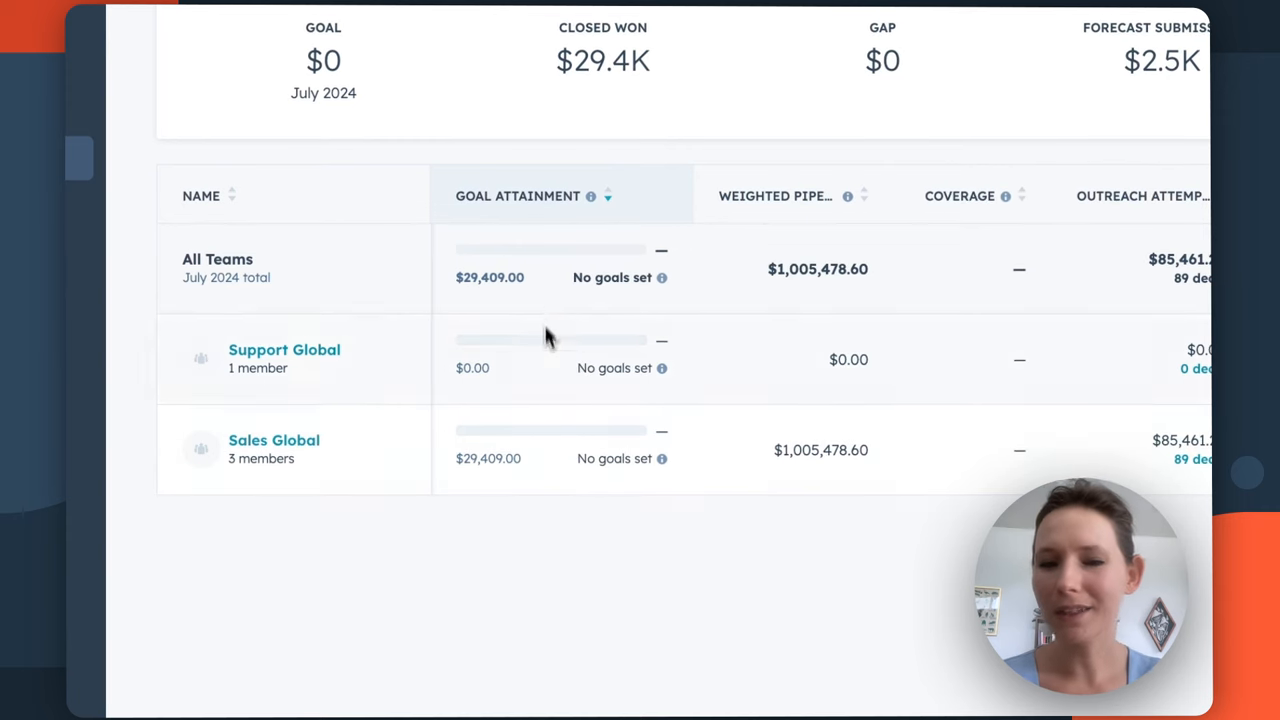
mouse_move(518, 458)
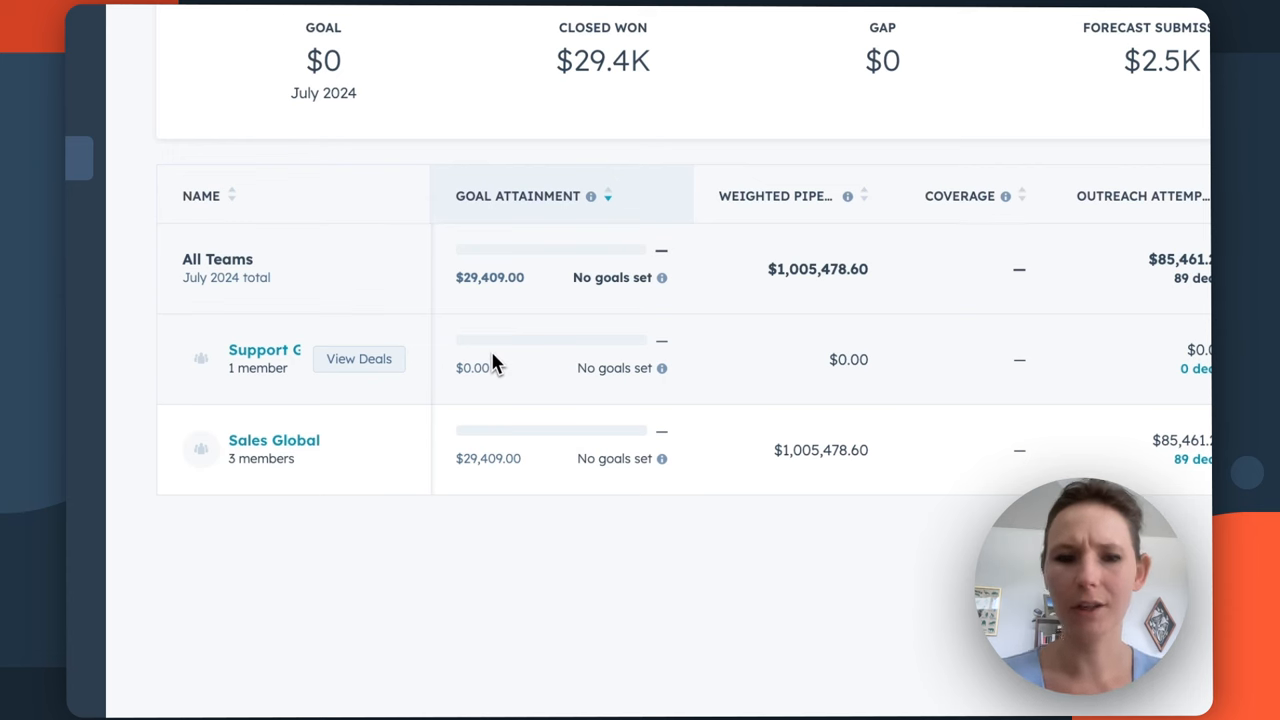
mouse_move(587, 350)
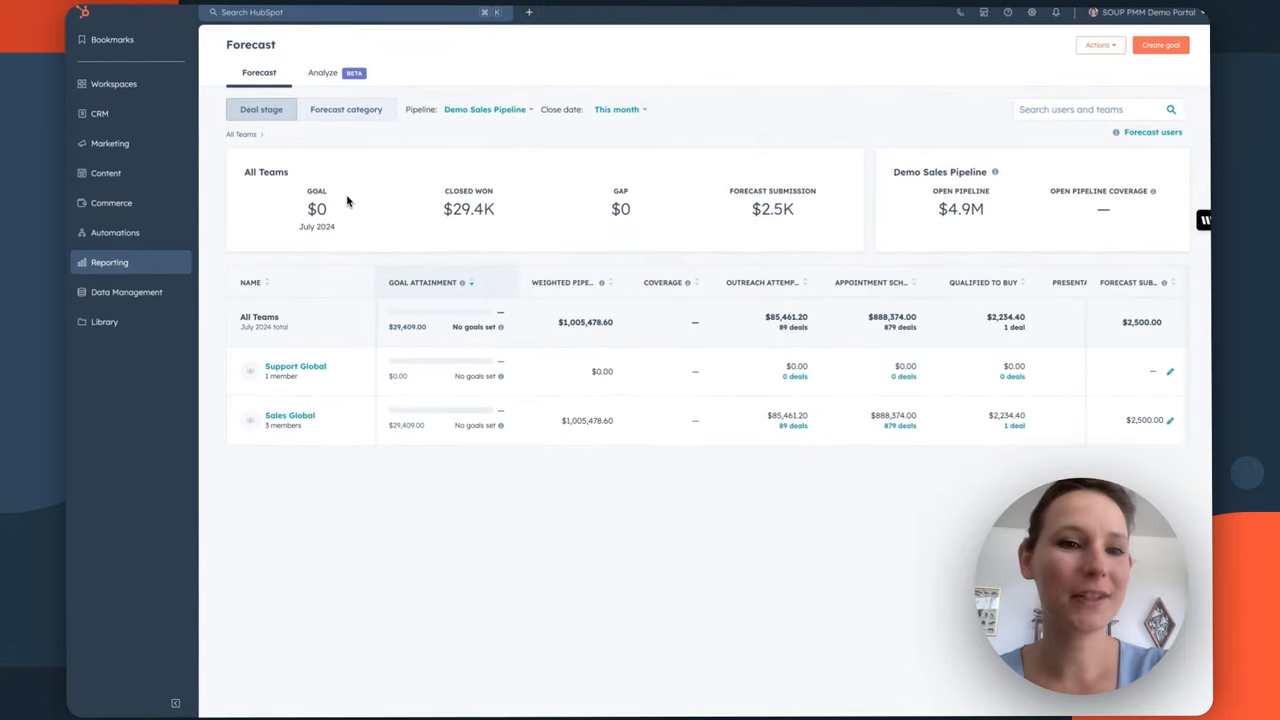
mouse_move(525, 144)
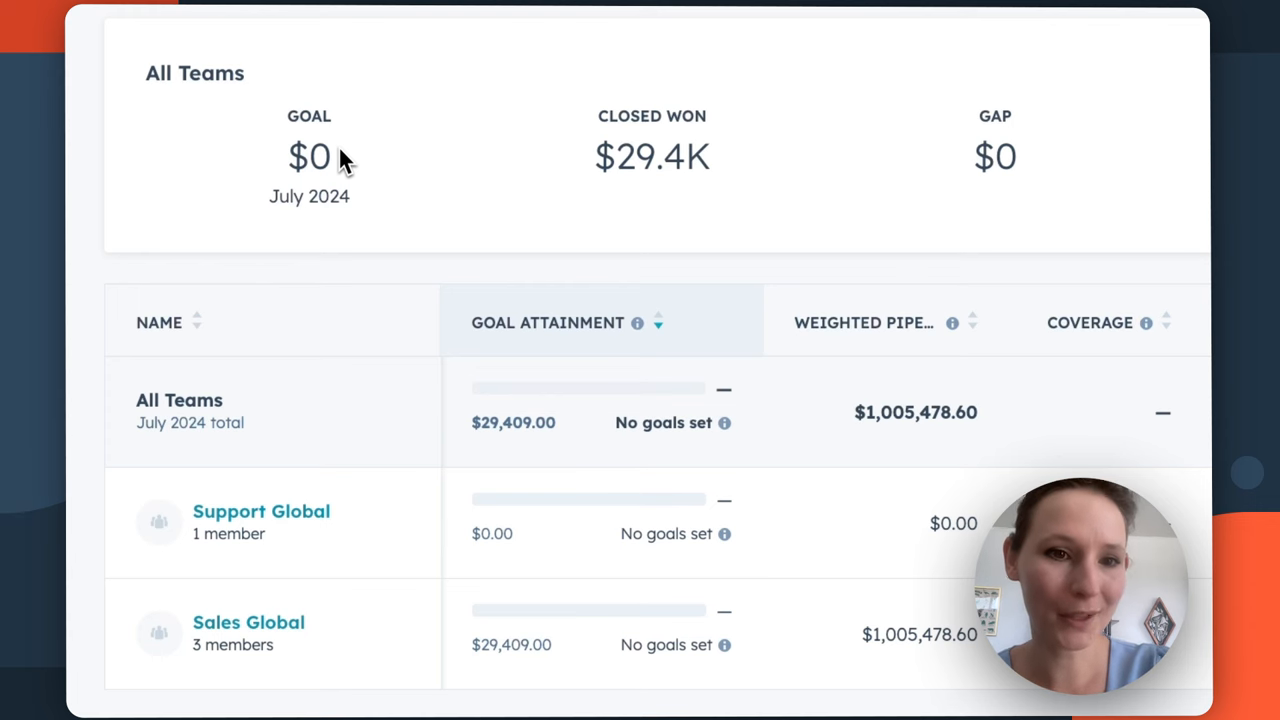
mouse_move(240, 540)
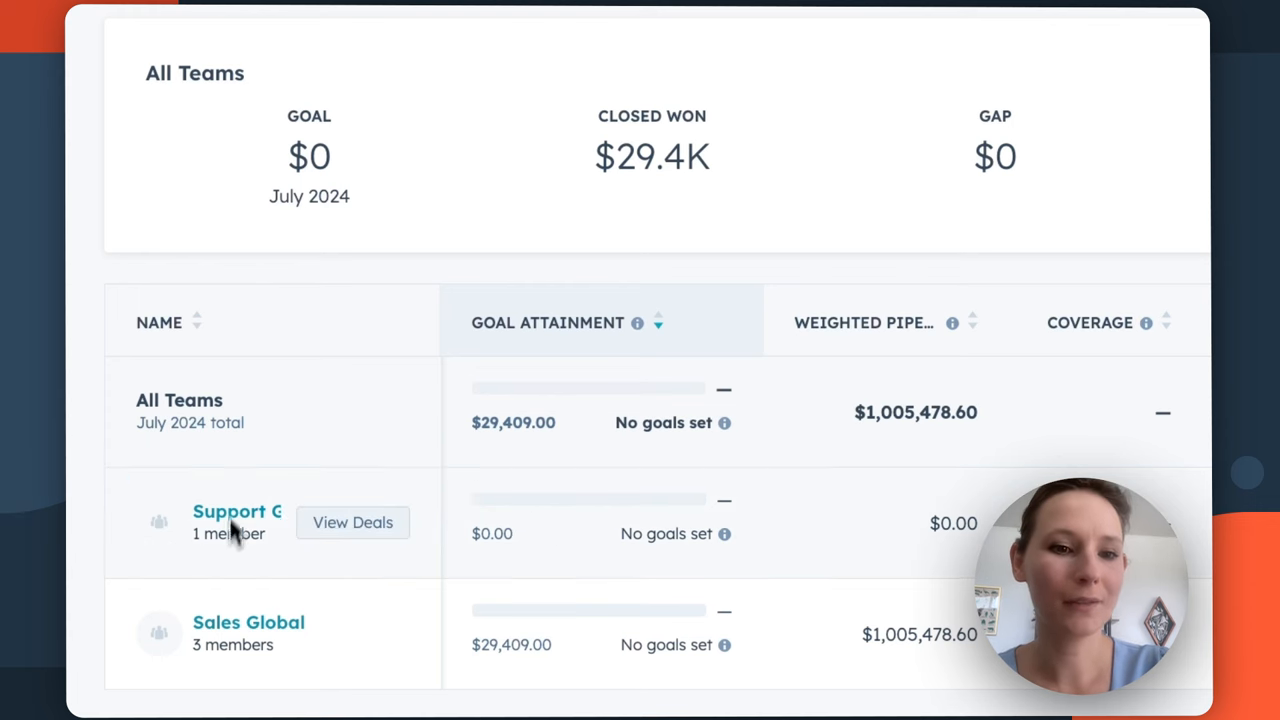
left_click(237, 512)
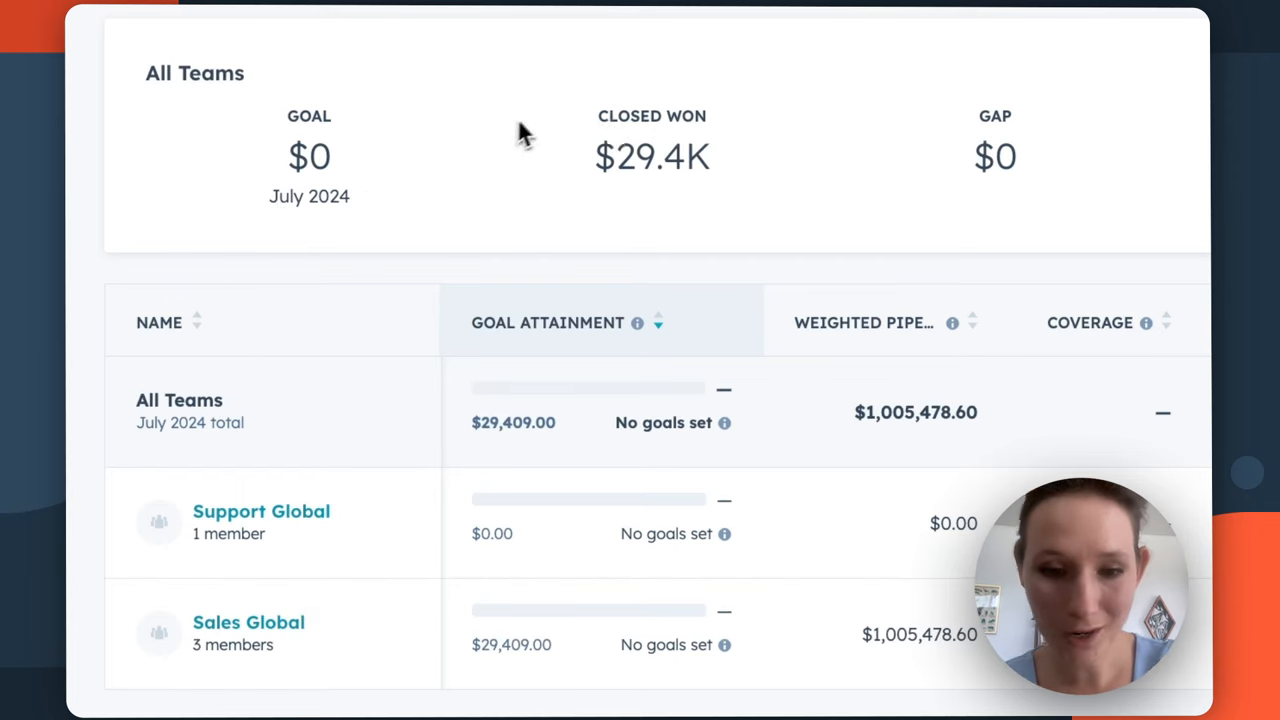
mouse_move(662, 120)
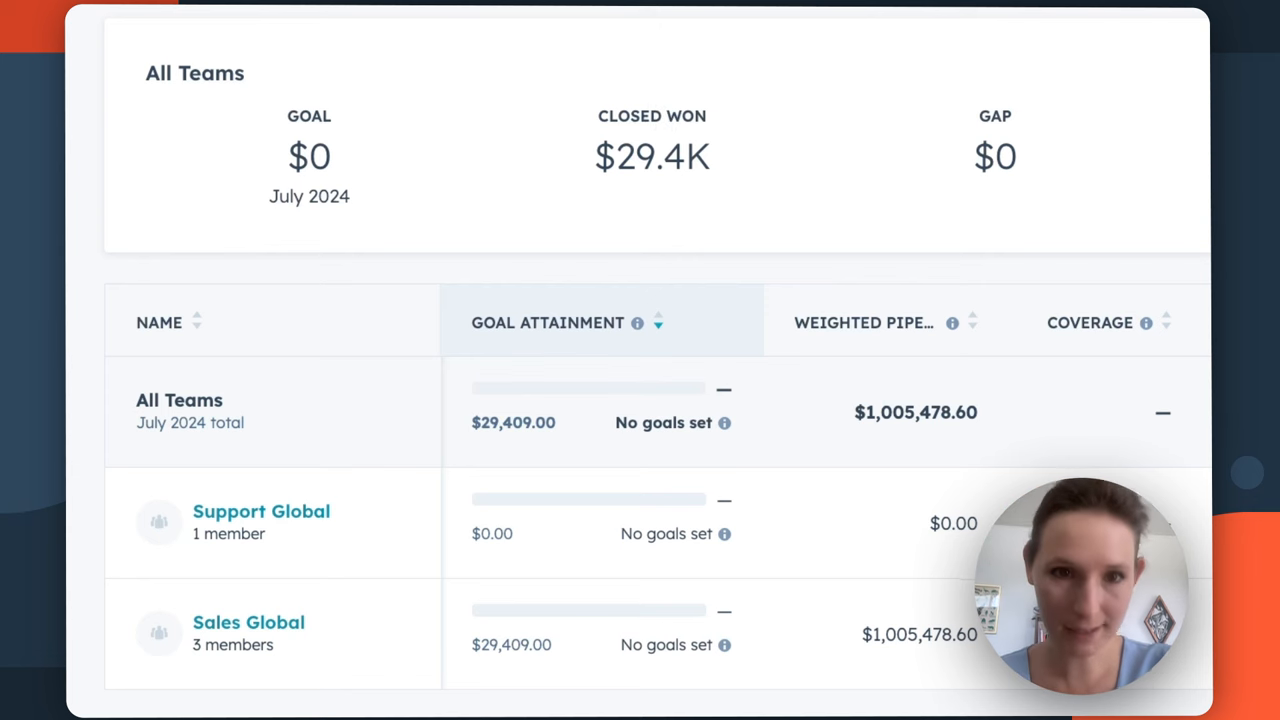
mouse_move(977, 148)
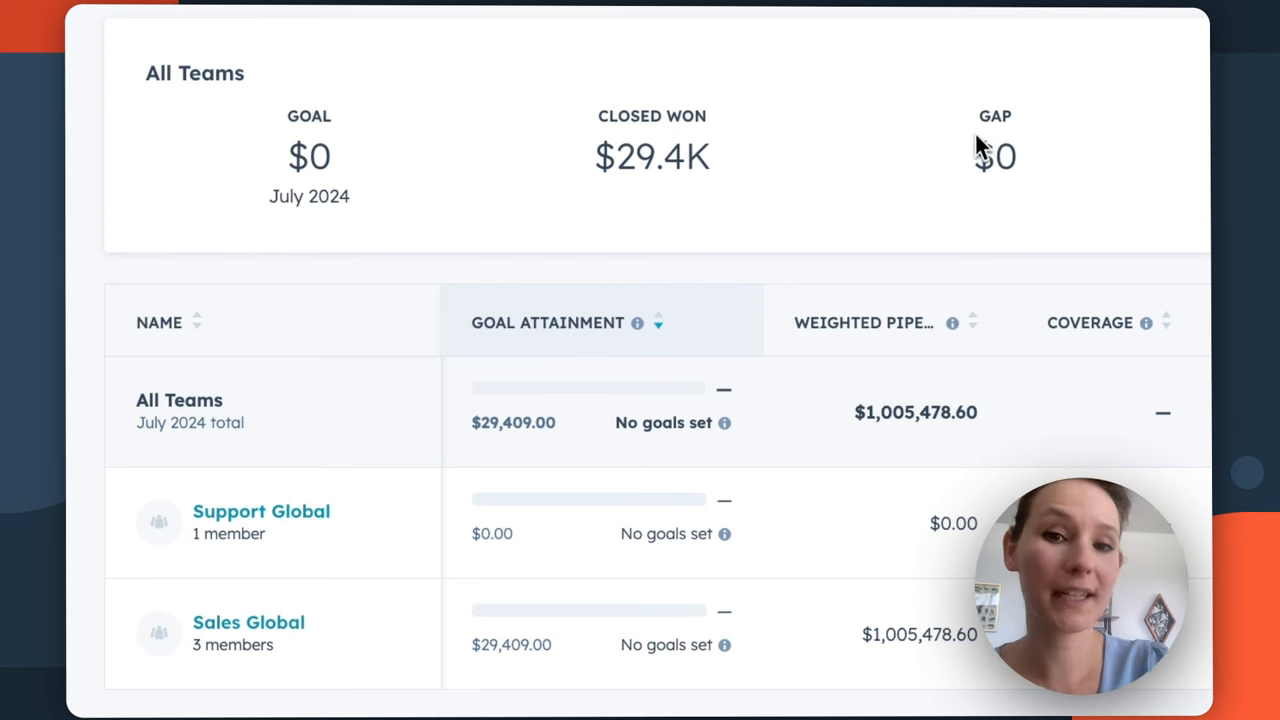
mouse_move(958, 138)
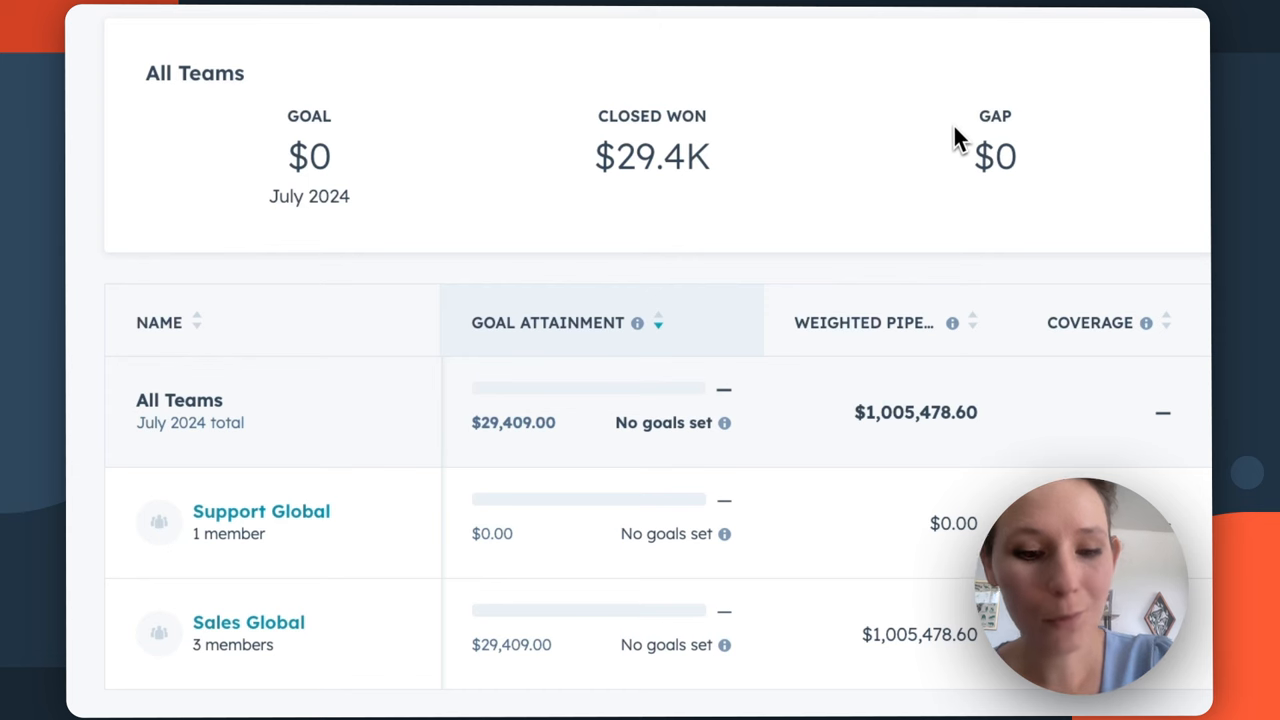
mouse_move(295, 185)
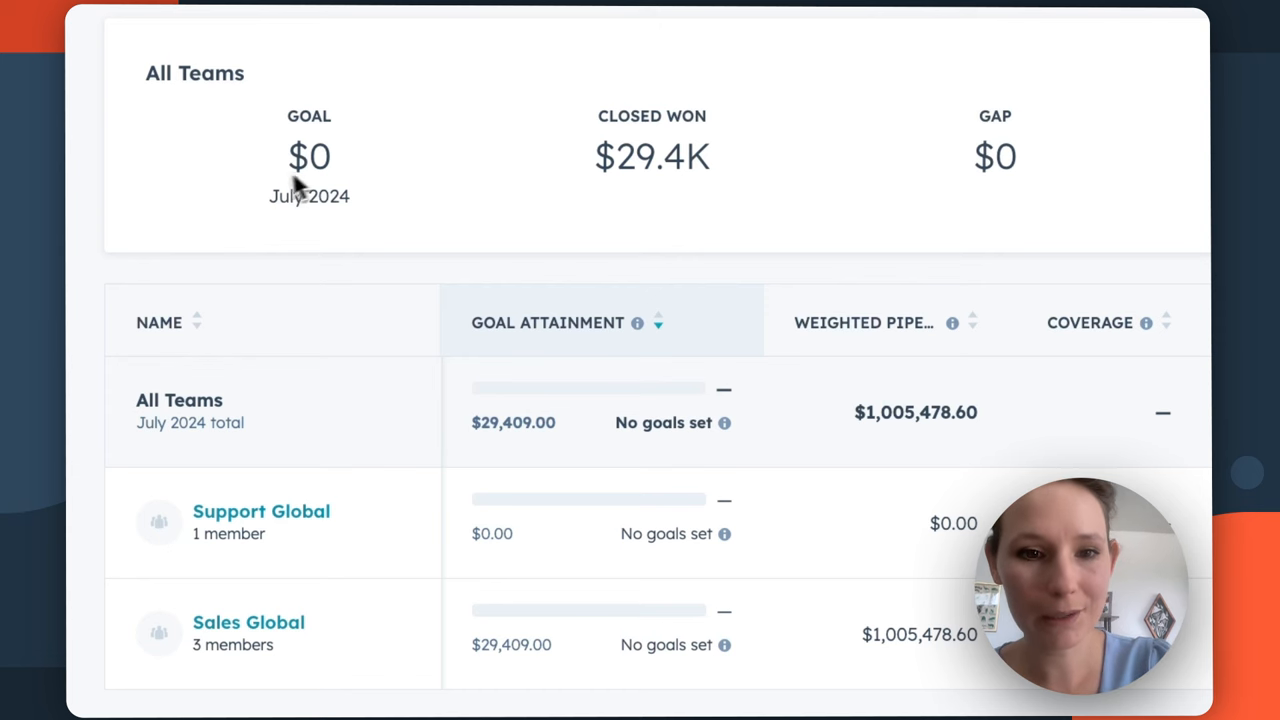
mouse_move(393, 148)
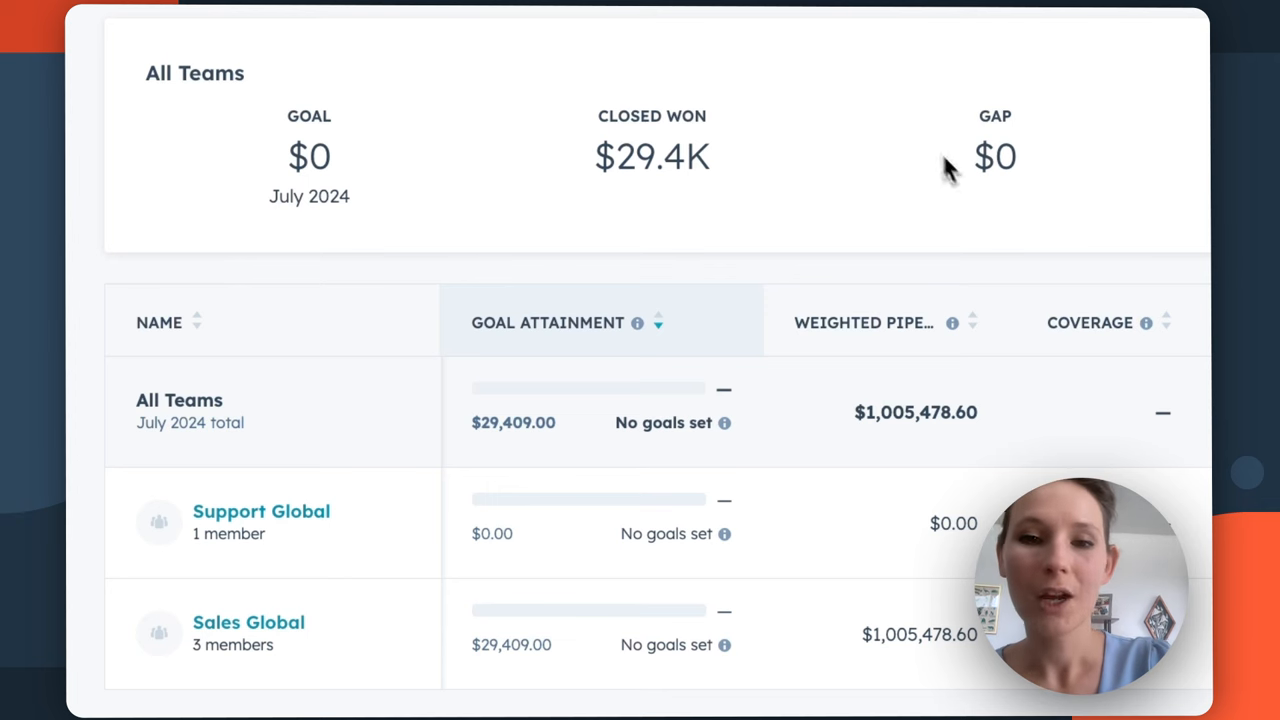
mouse_move(972, 188)
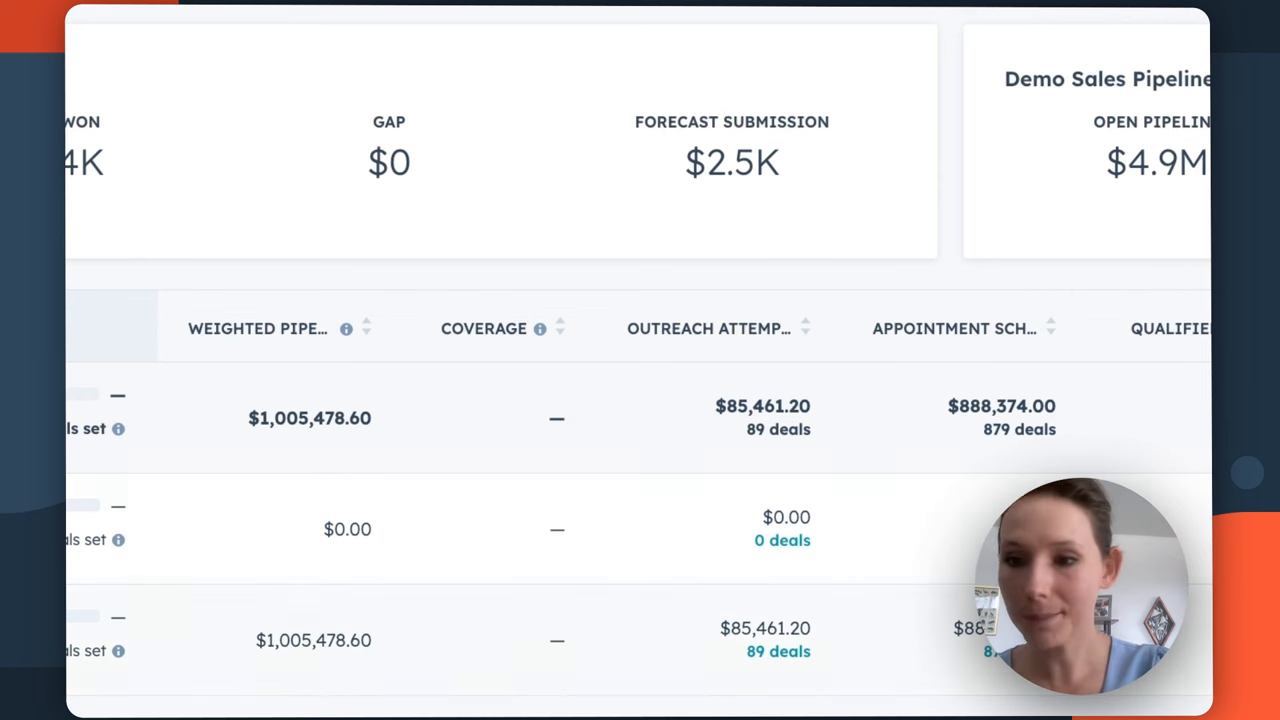
mouse_move(724, 97)
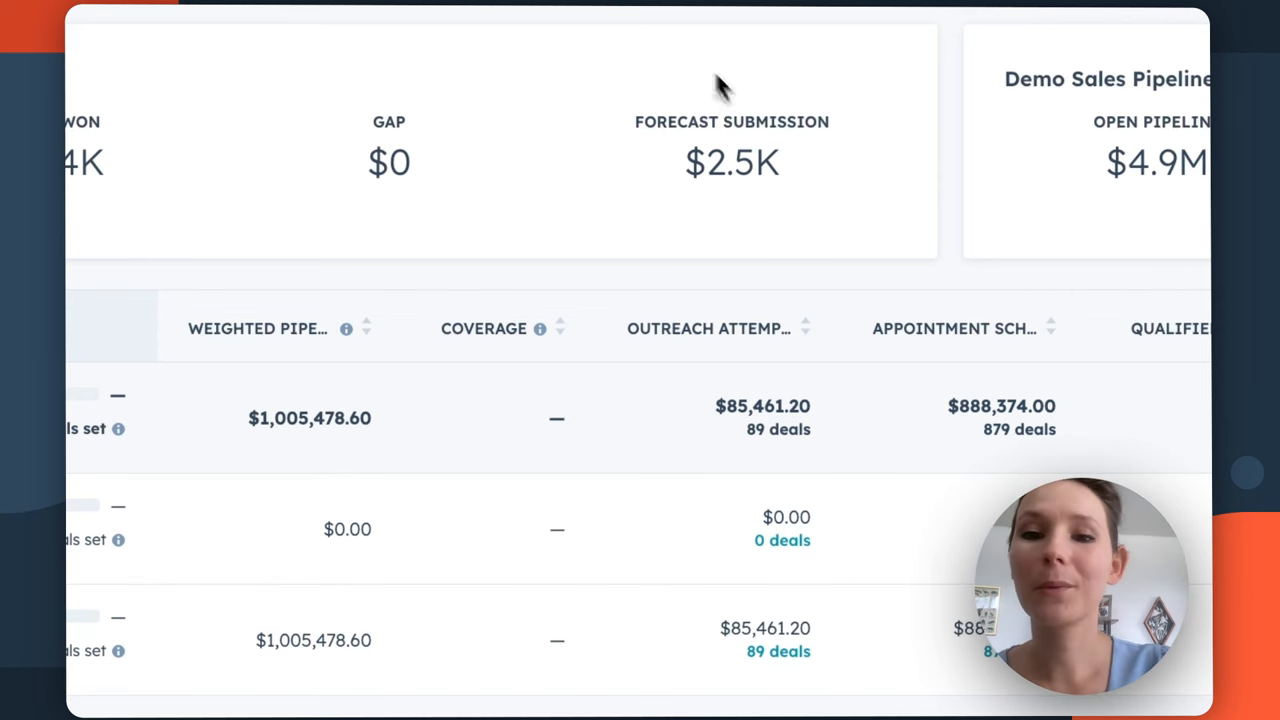
mouse_move(780, 160)
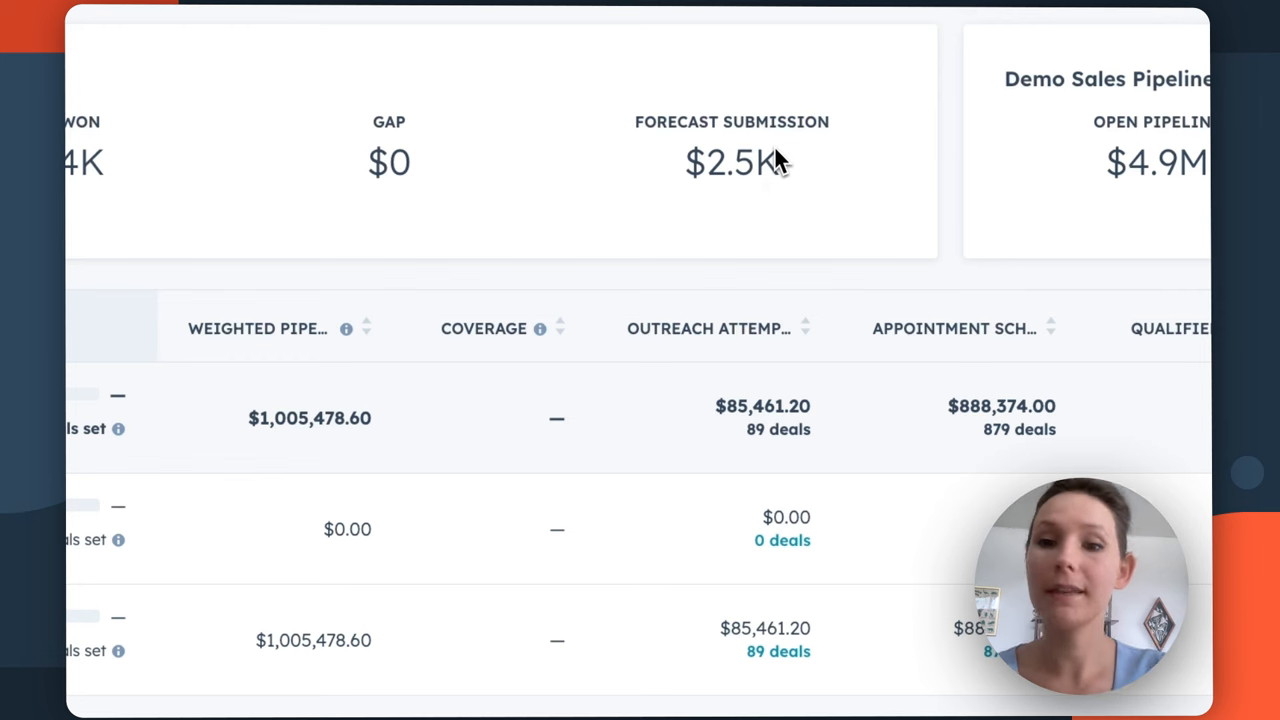
mouse_move(770, 162)
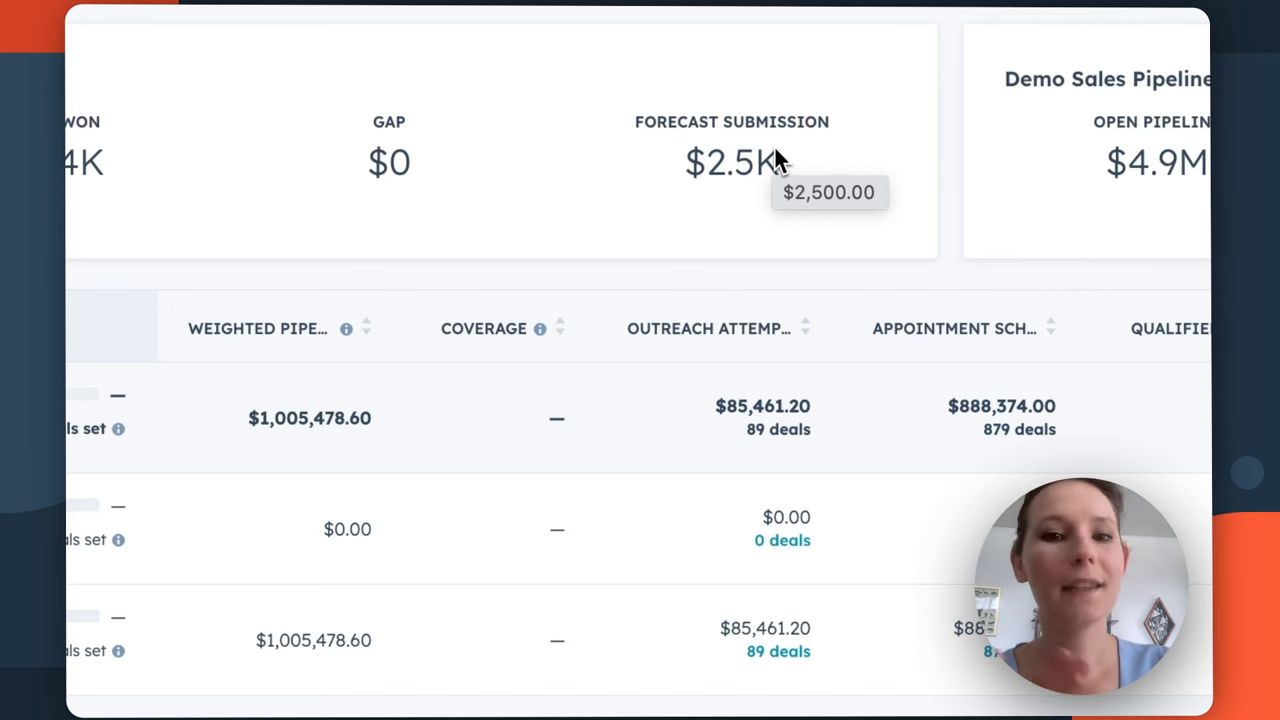
mouse_move(1145, 50)
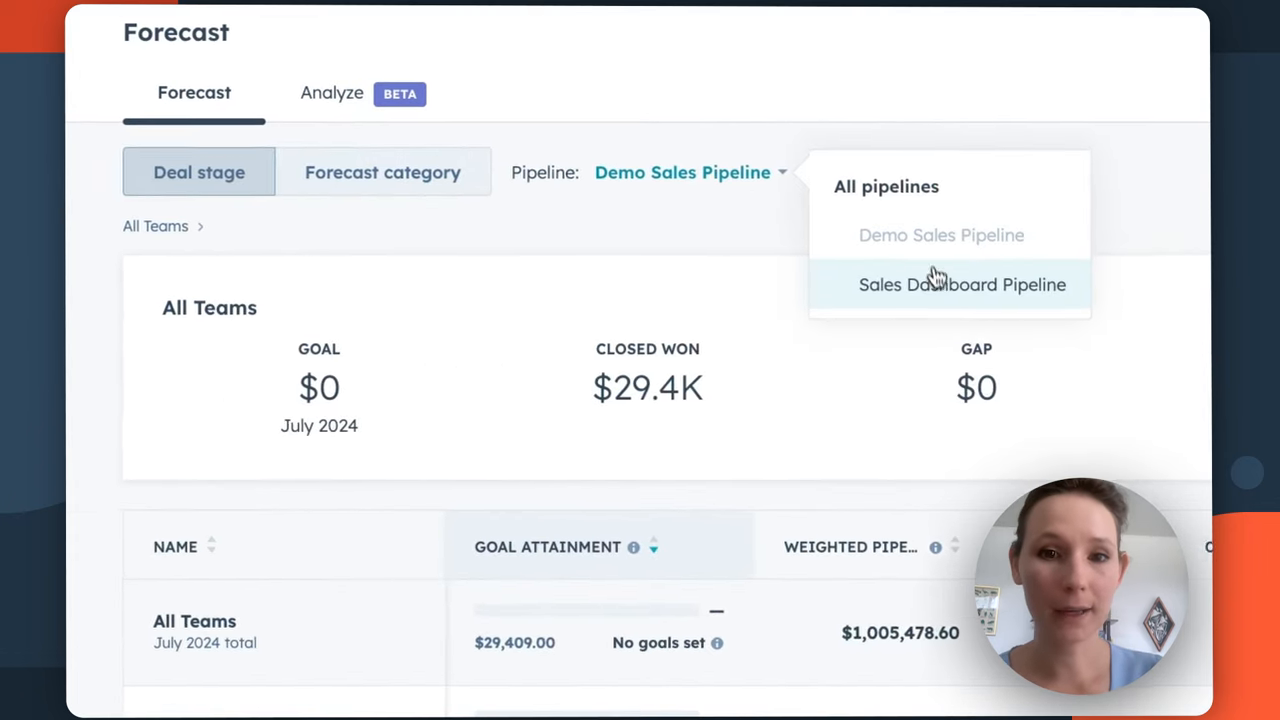
left_click(962, 284)
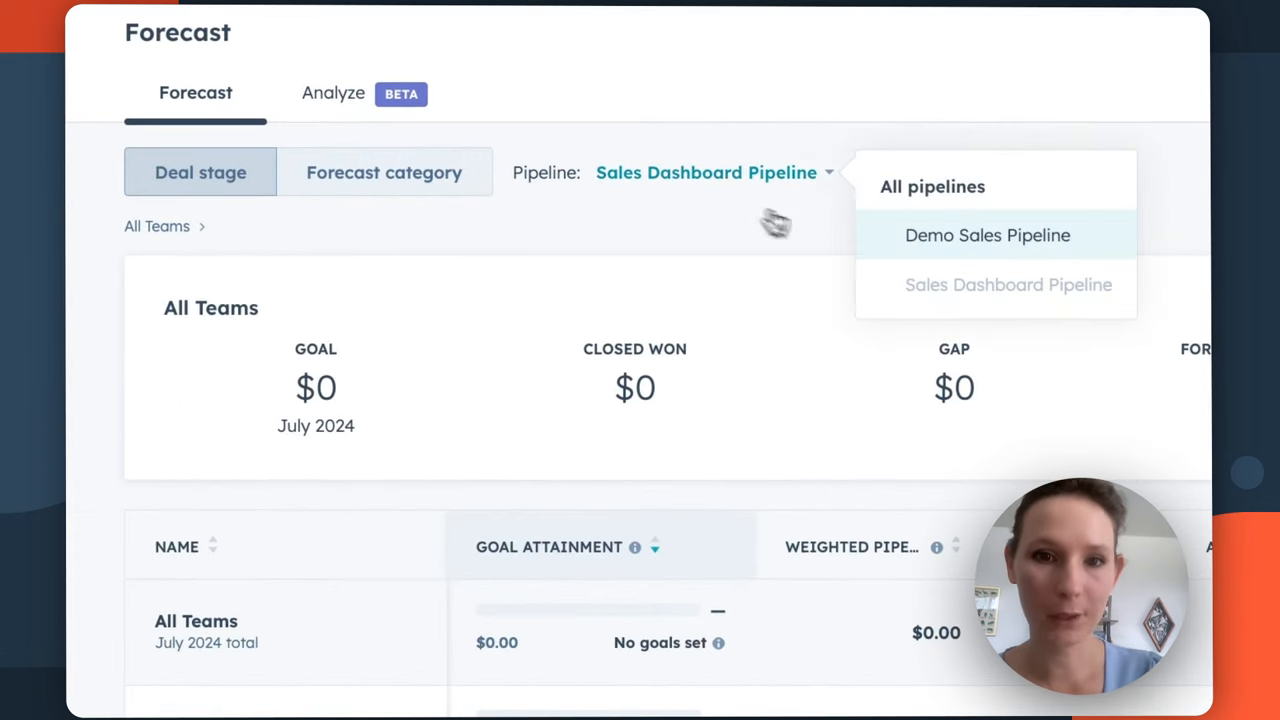
left_click(986, 235)
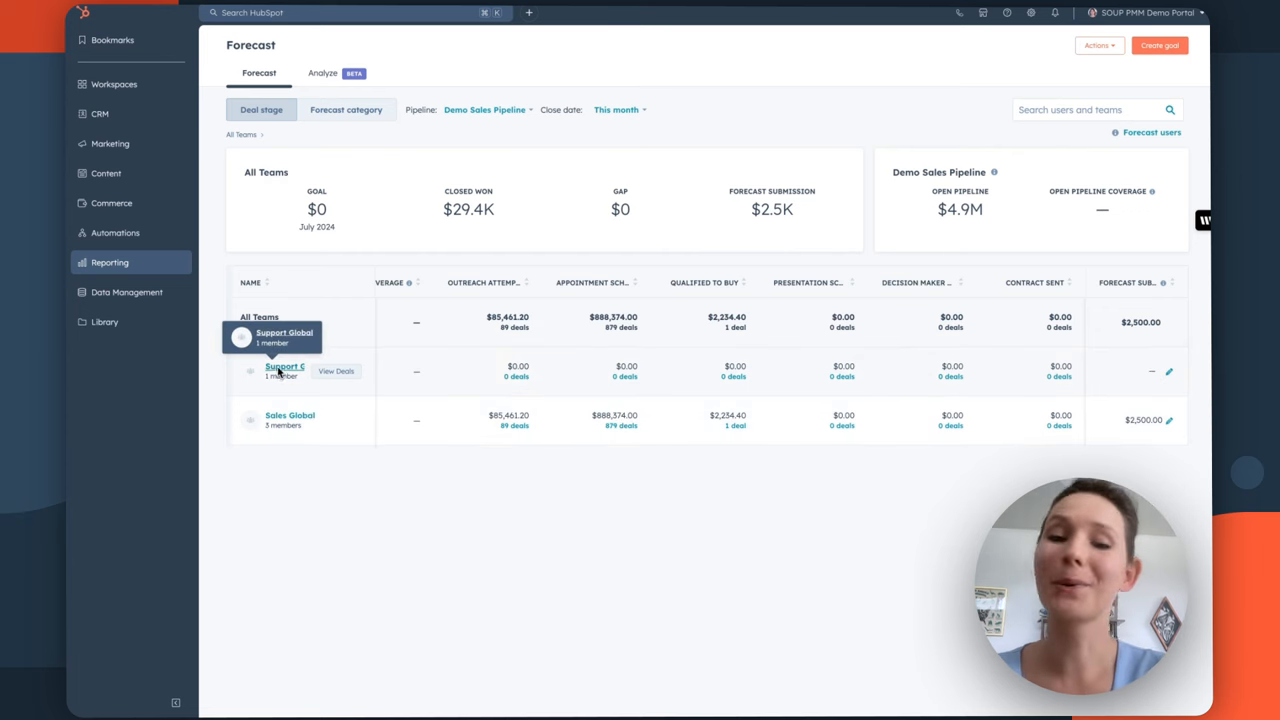
mouse_move(432, 465)
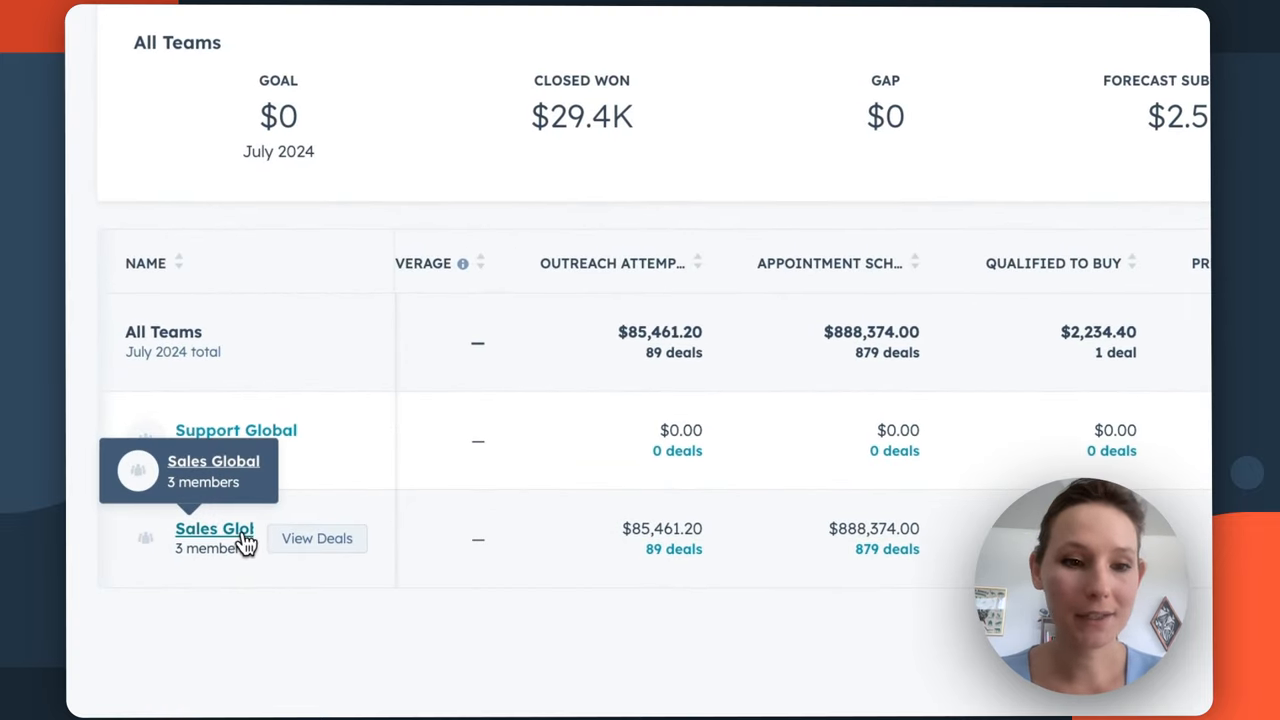
Drill from Sales Global into Sales West to list its two reps.
left_click(214, 529)
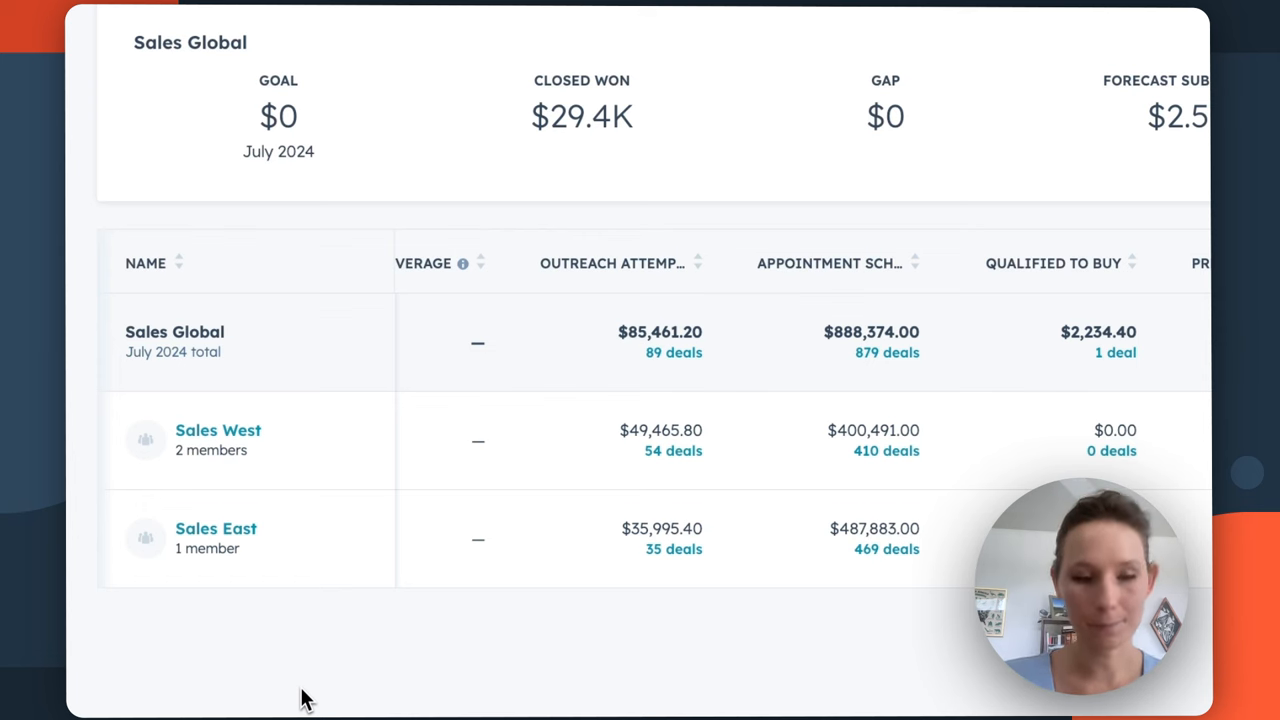
mouse_move(245, 505)
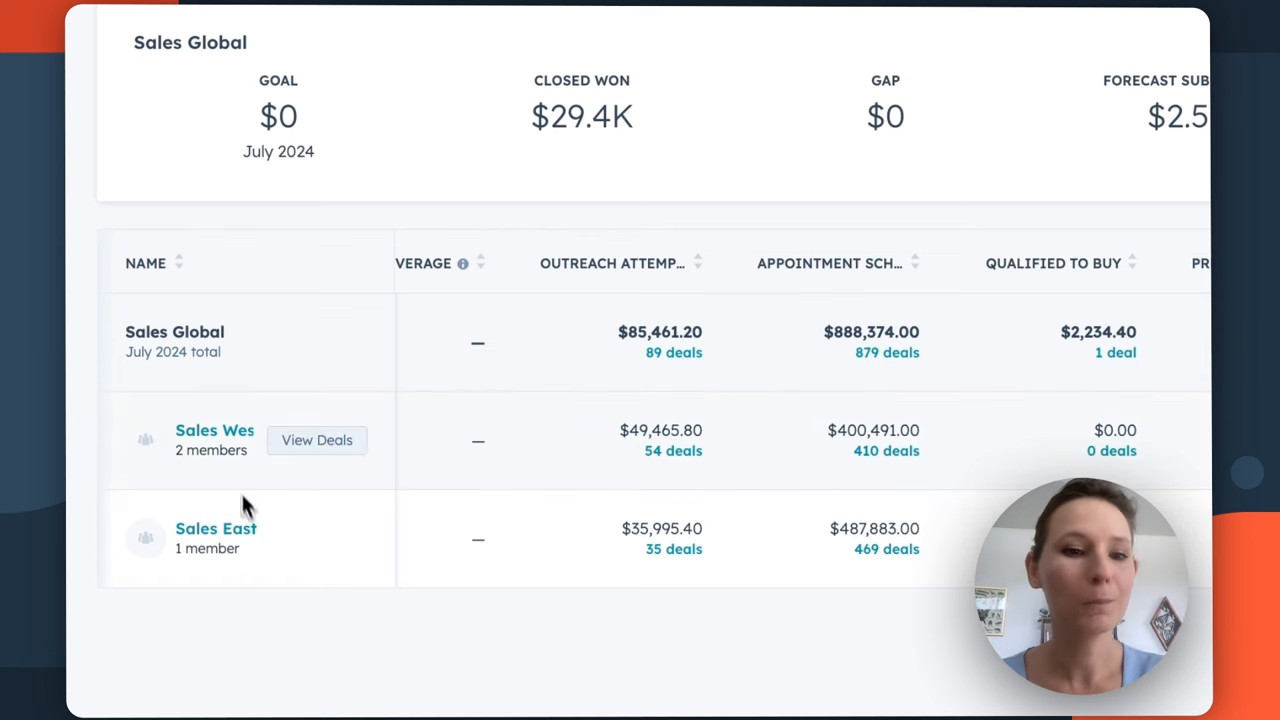
mouse_move(224, 442)
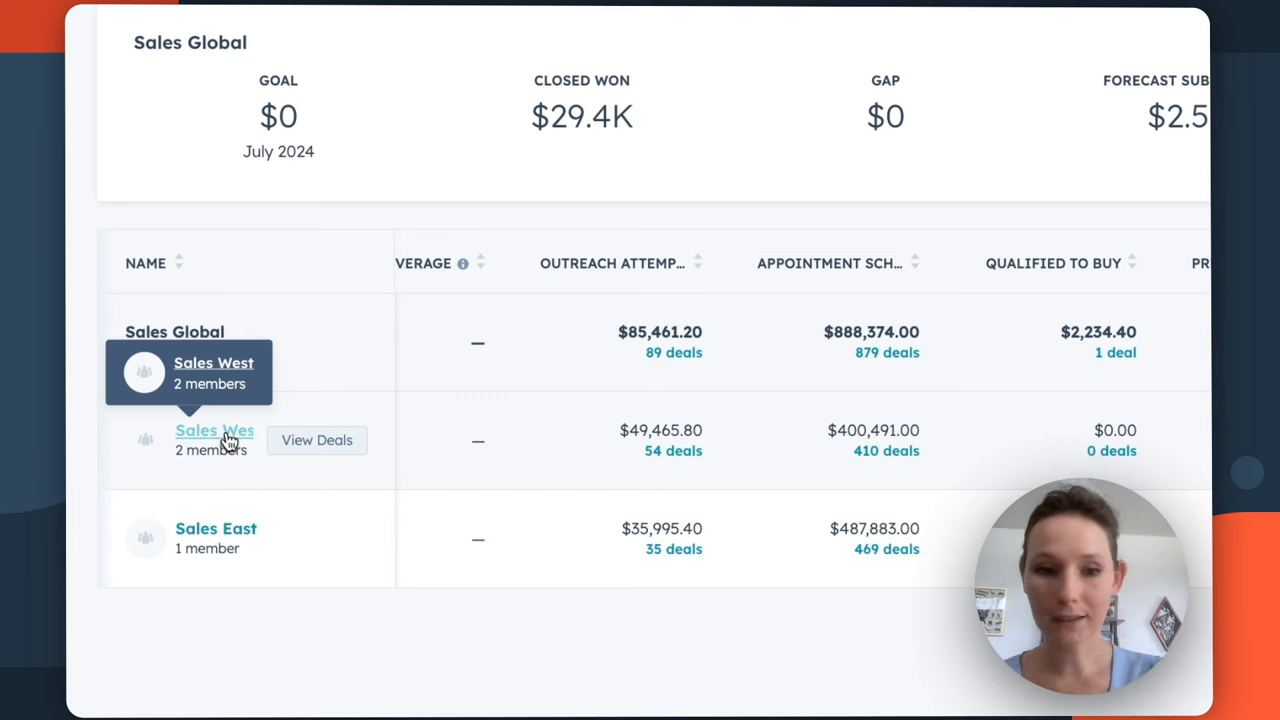
left_click(214, 430)
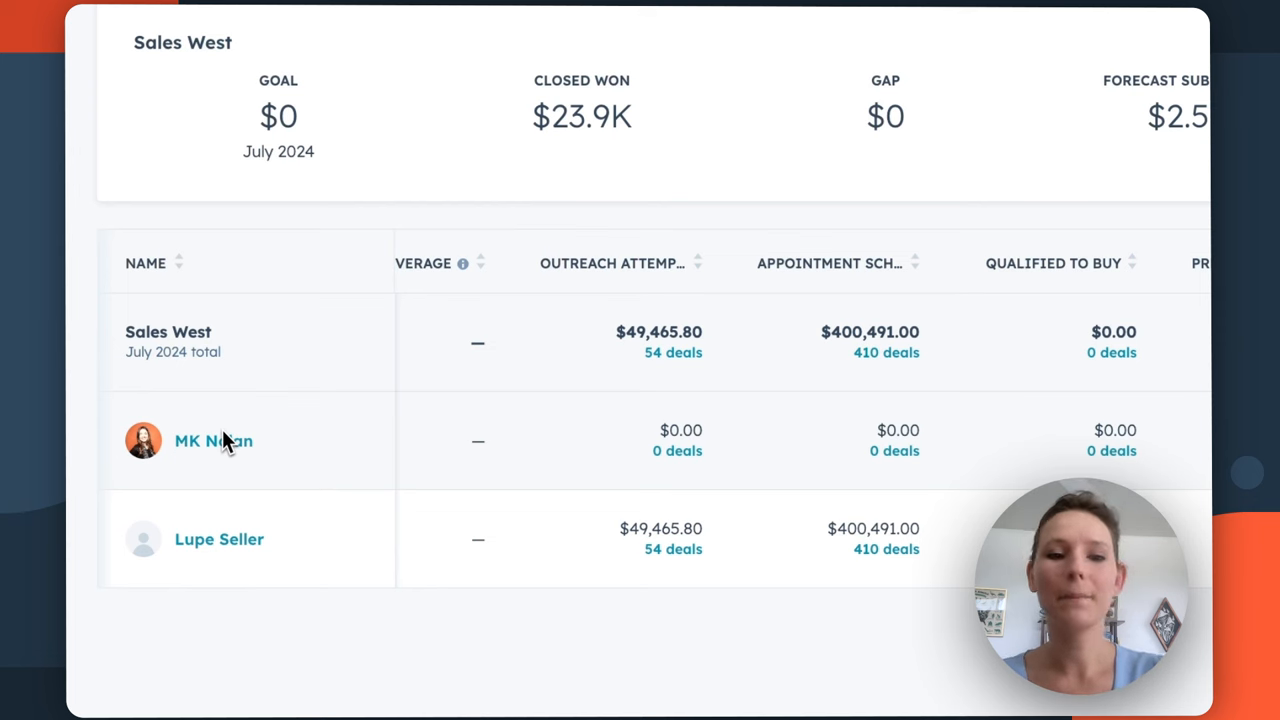
mouse_move(553, 480)
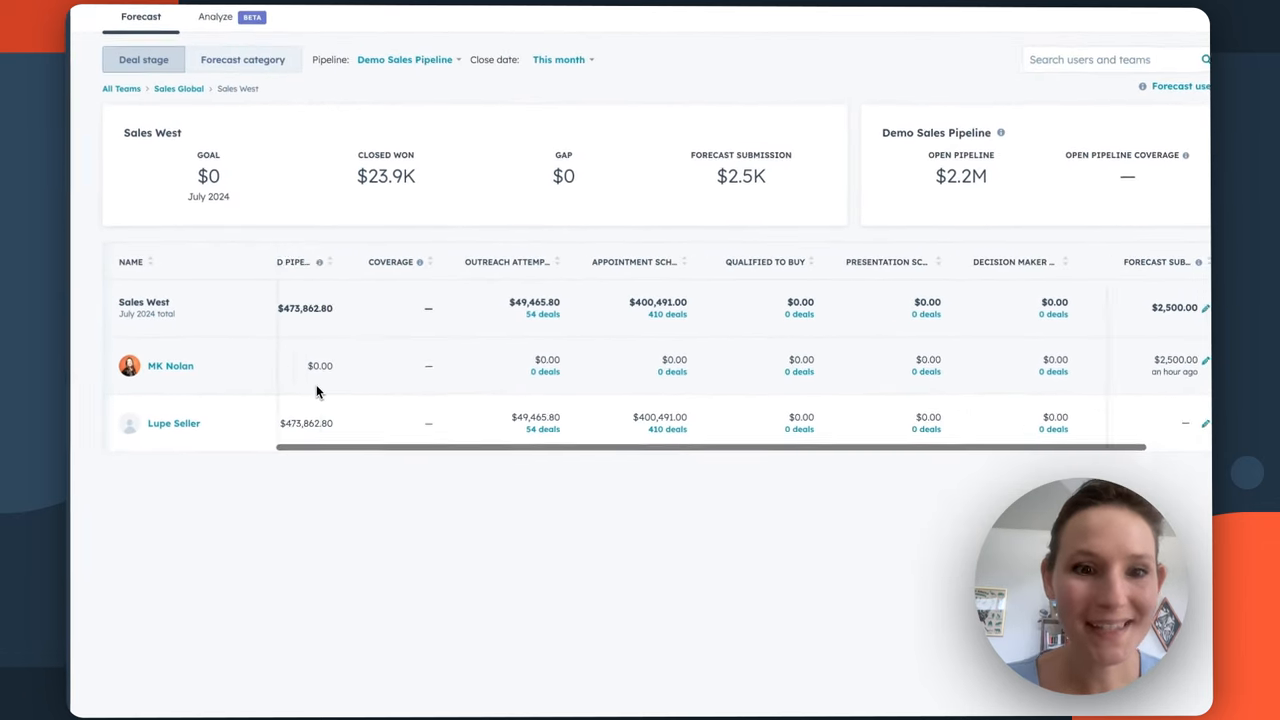
Scroll across the Sales West table to the goal attainment showing Lupe Seller's $23,906.00.
scroll("right", 3)
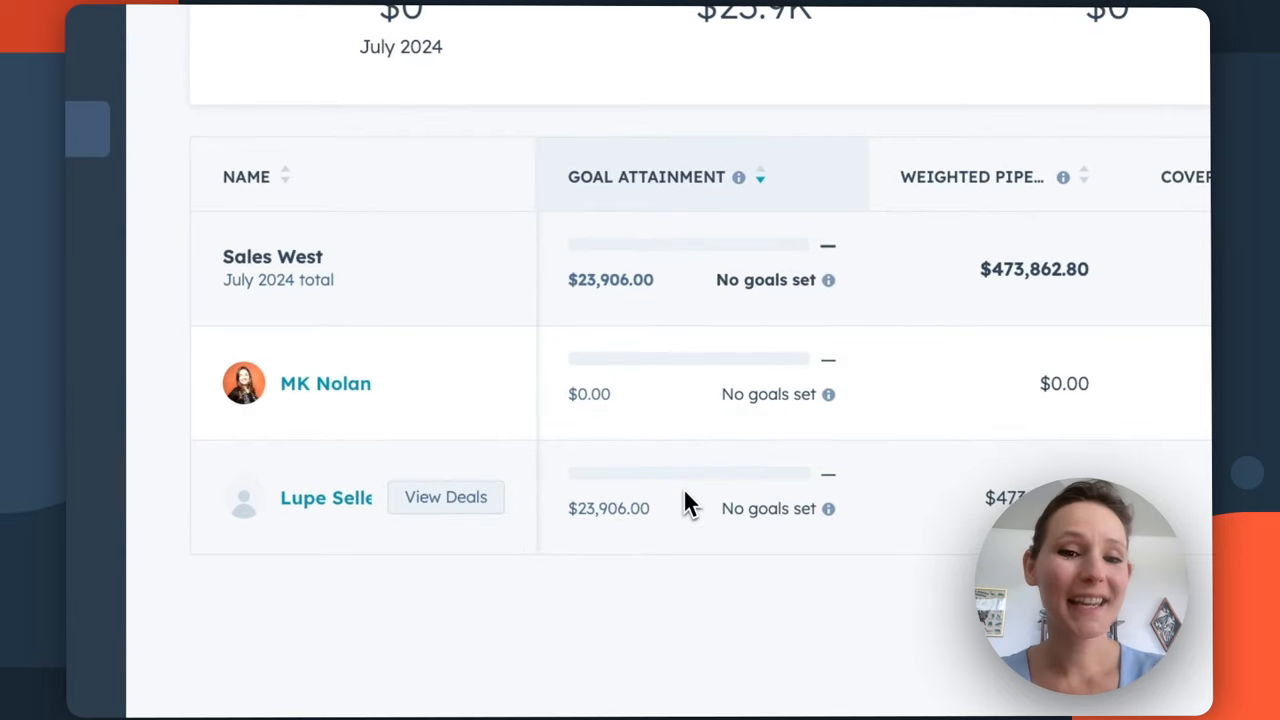
mouse_move(696, 503)
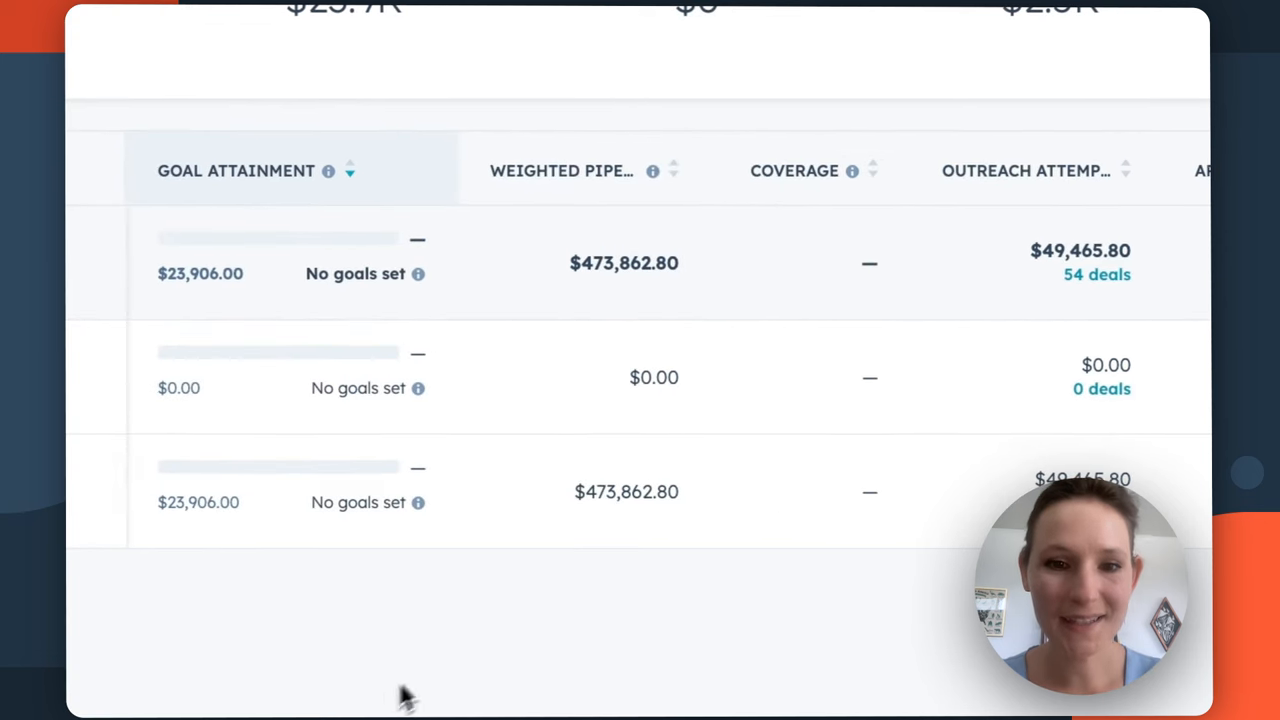
mouse_move(655, 171)
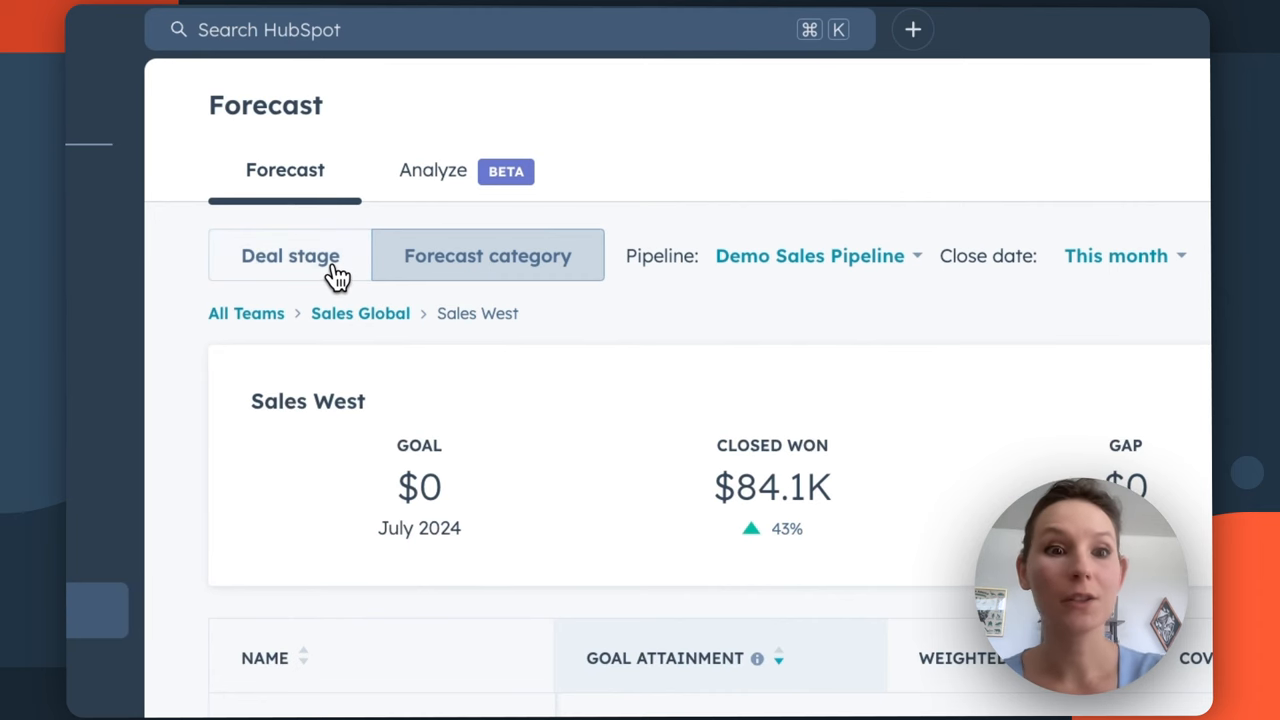
left_click(290, 255)
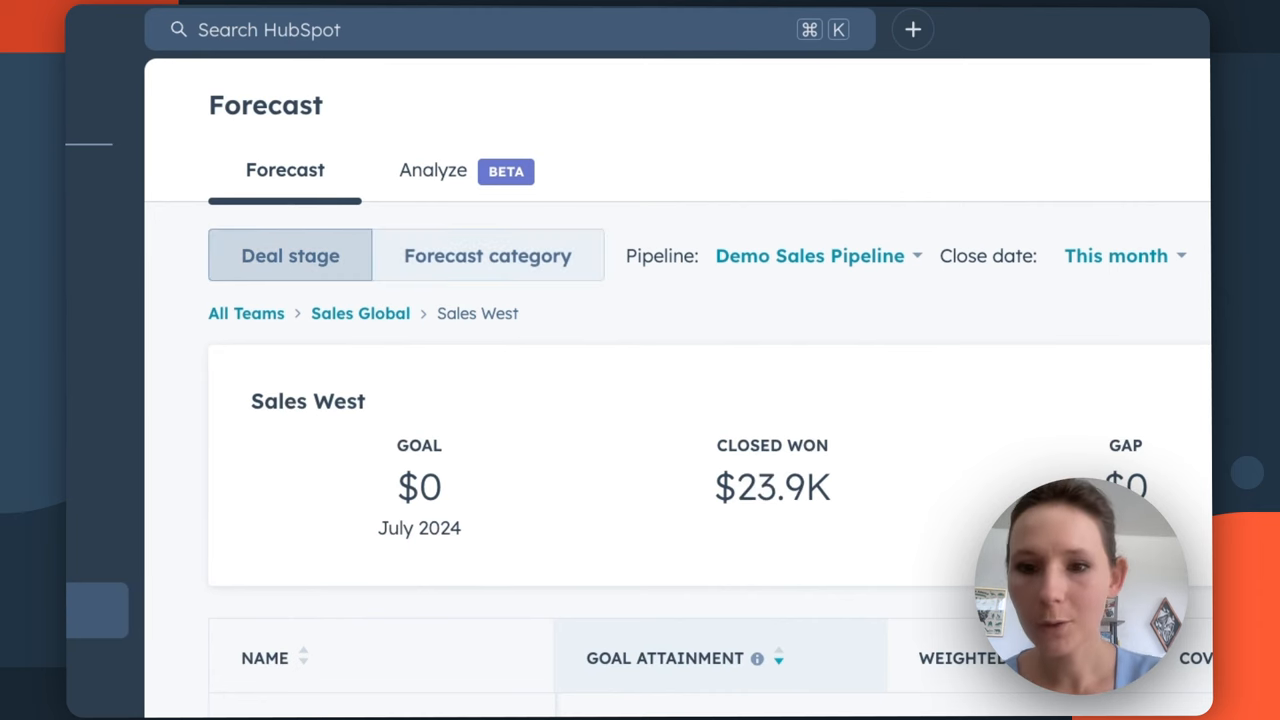
scroll("down", 3)
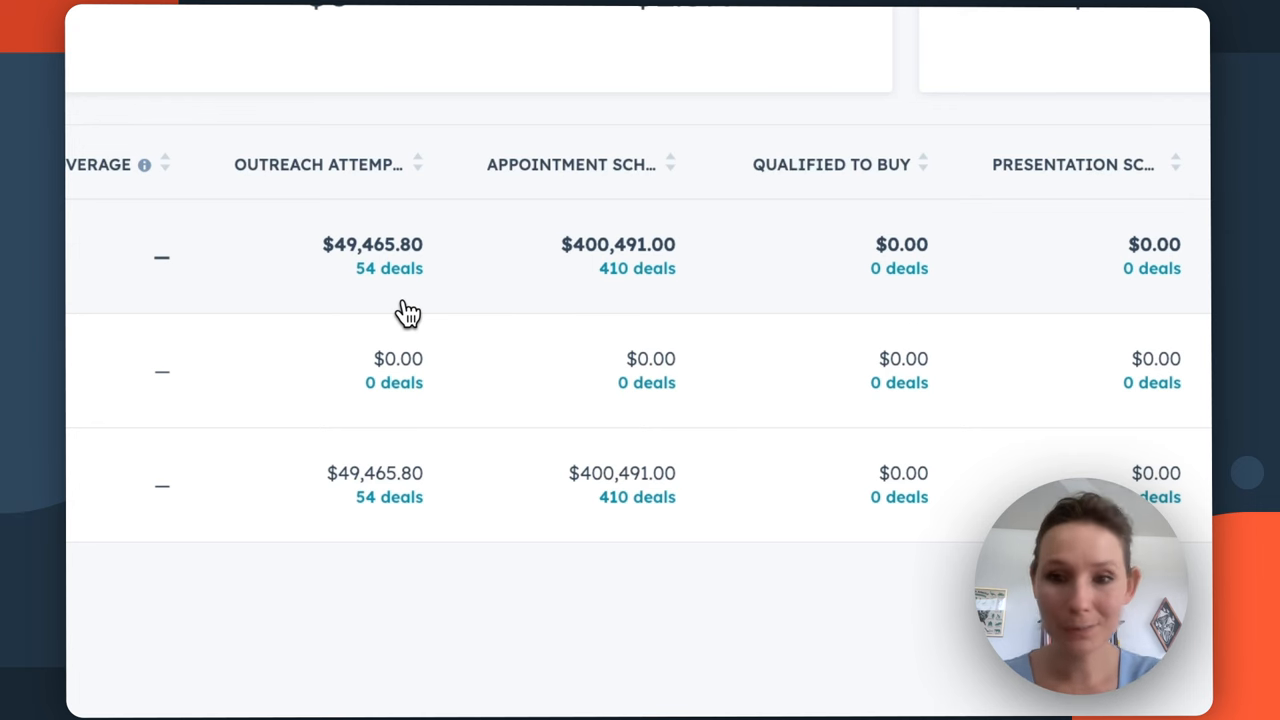
scroll("right", 3)
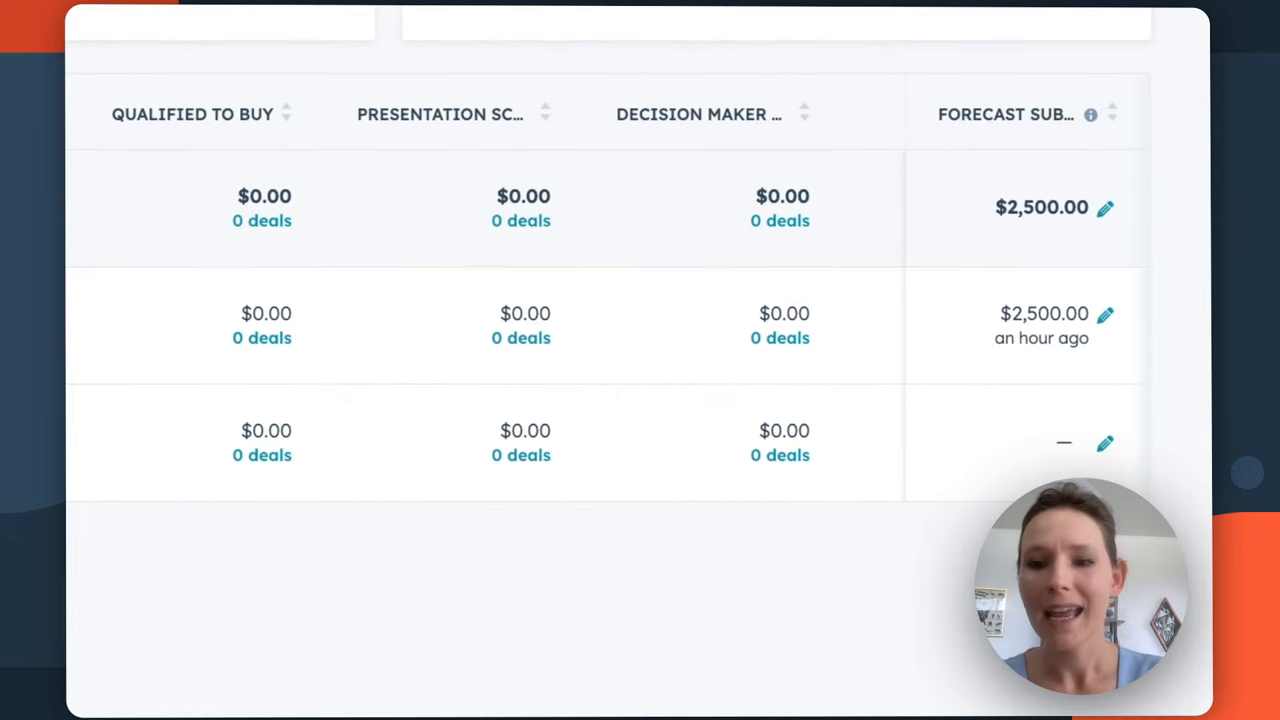
mouse_move(1029, 185)
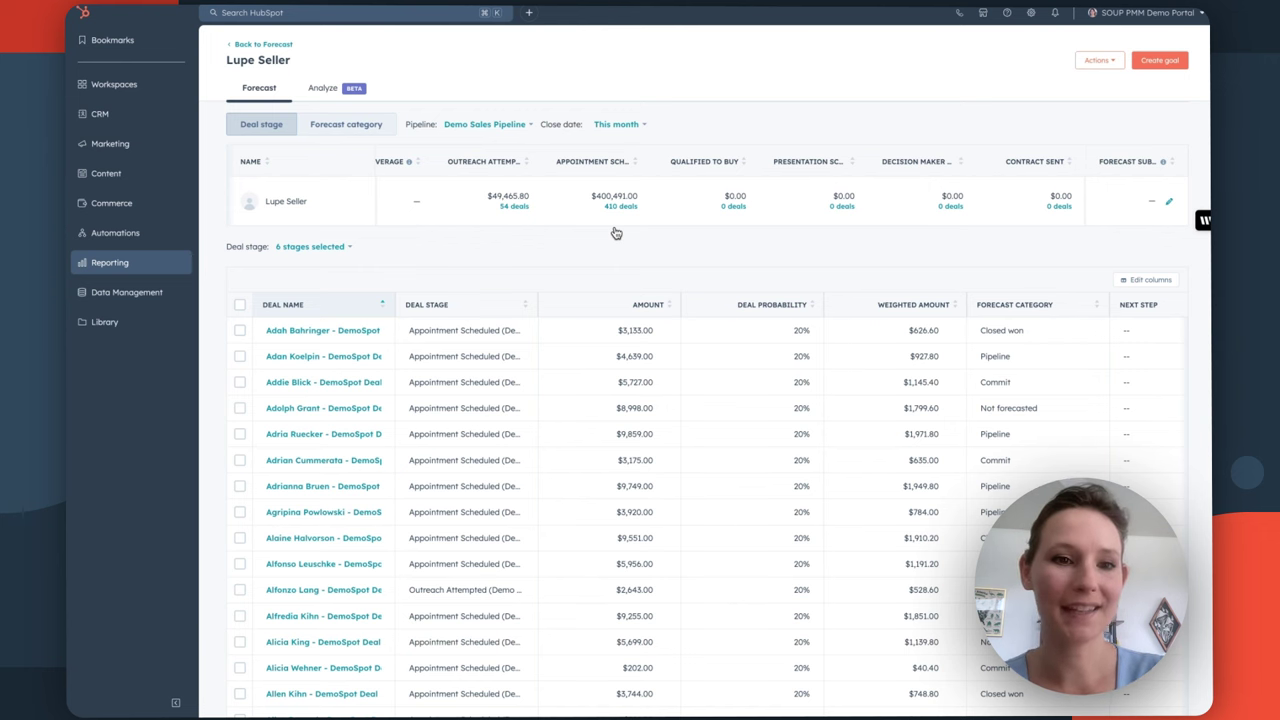
Go back to the Sales West forecast, showing $0 submitted and $2.2M open pipeline.
left_click(253, 44)
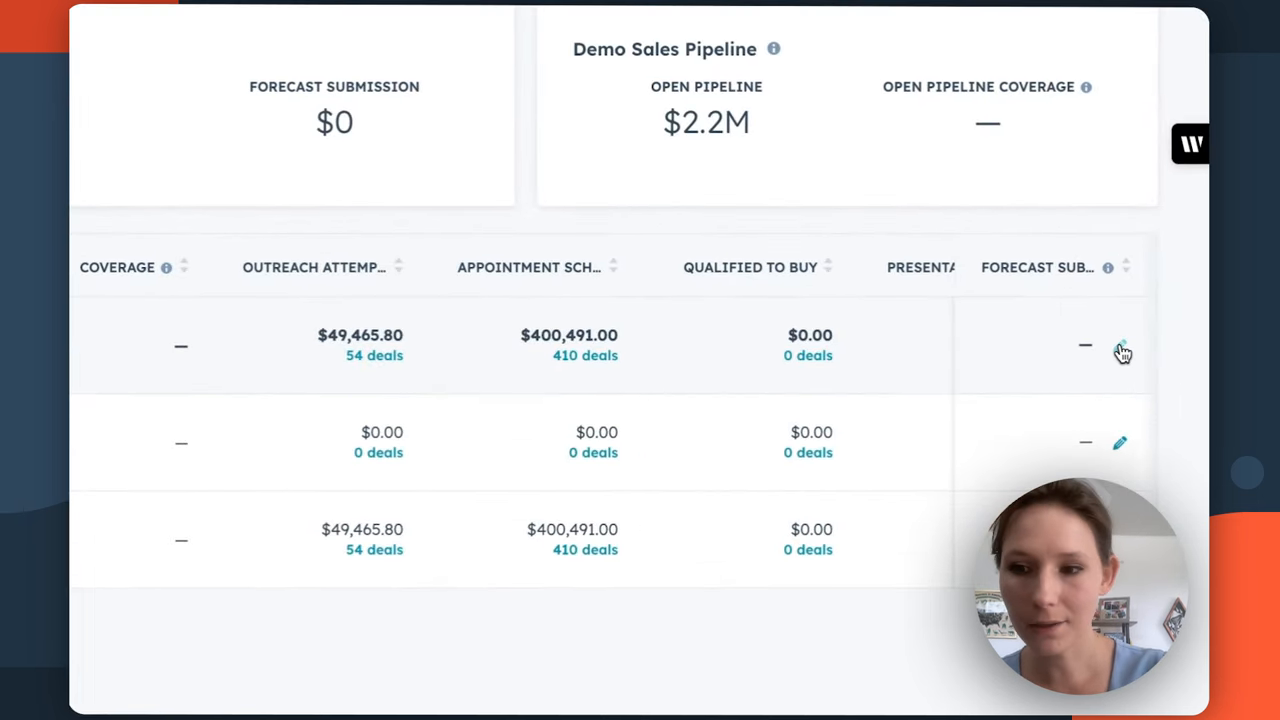
Open the forecast submission form for the first rep and enter a 2,500 July 2024 amount.
left_click(1120, 349)
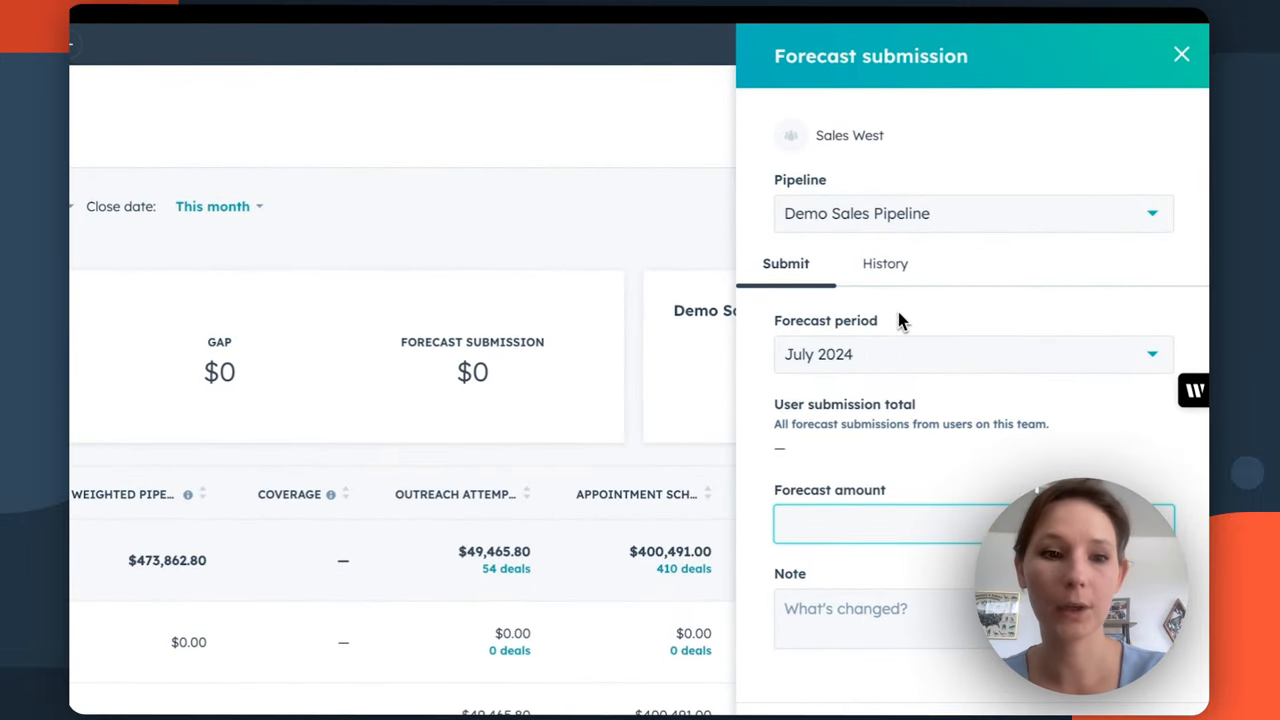
left_click(1181, 53)
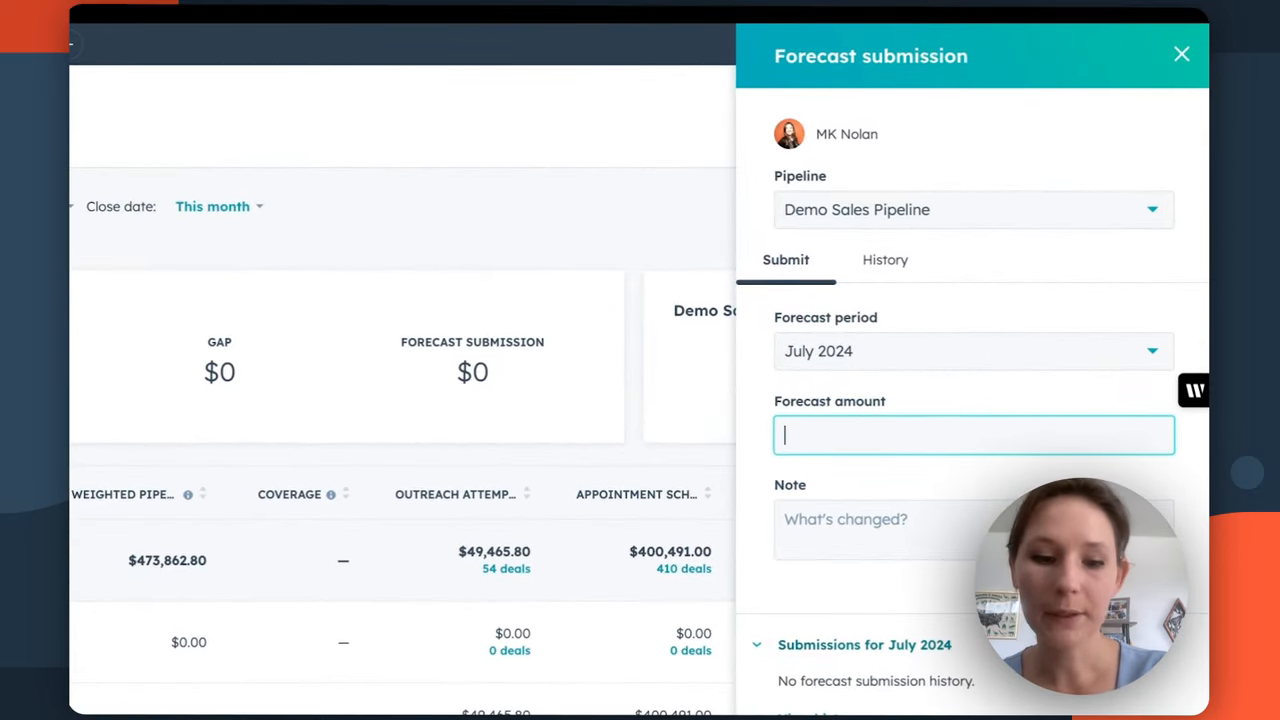
left_click(972, 209)
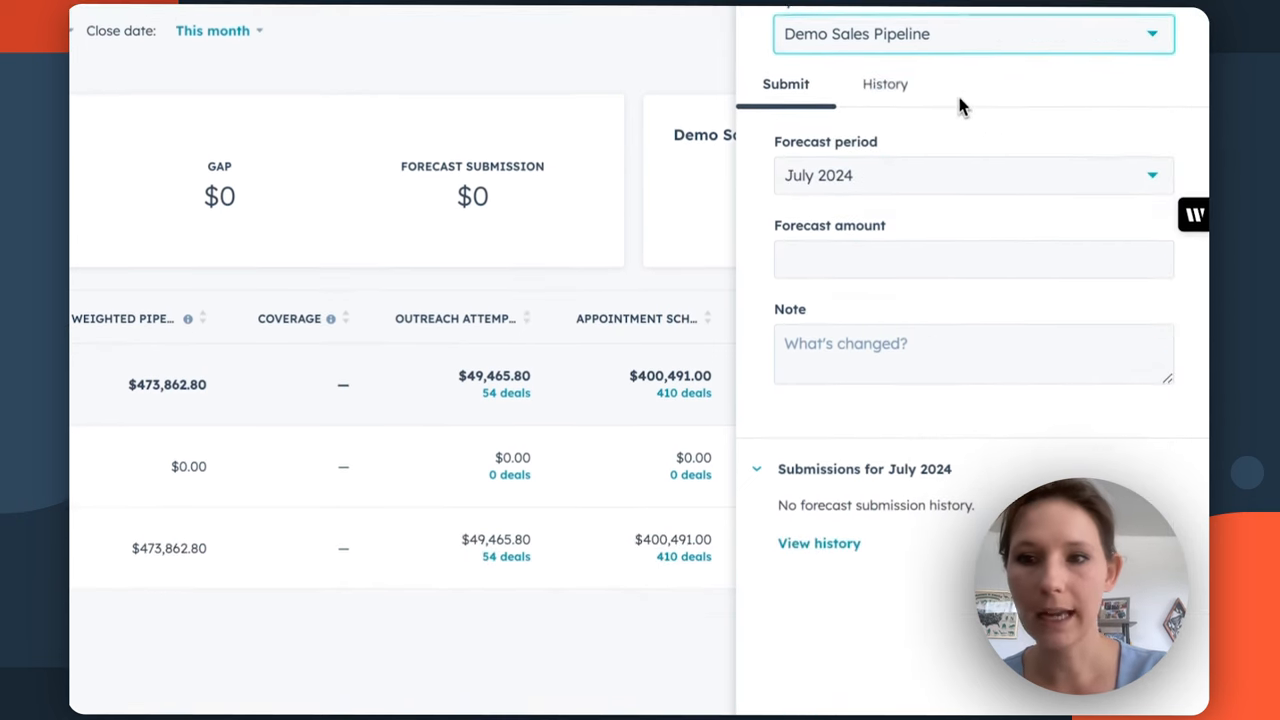
left_click(973, 175)
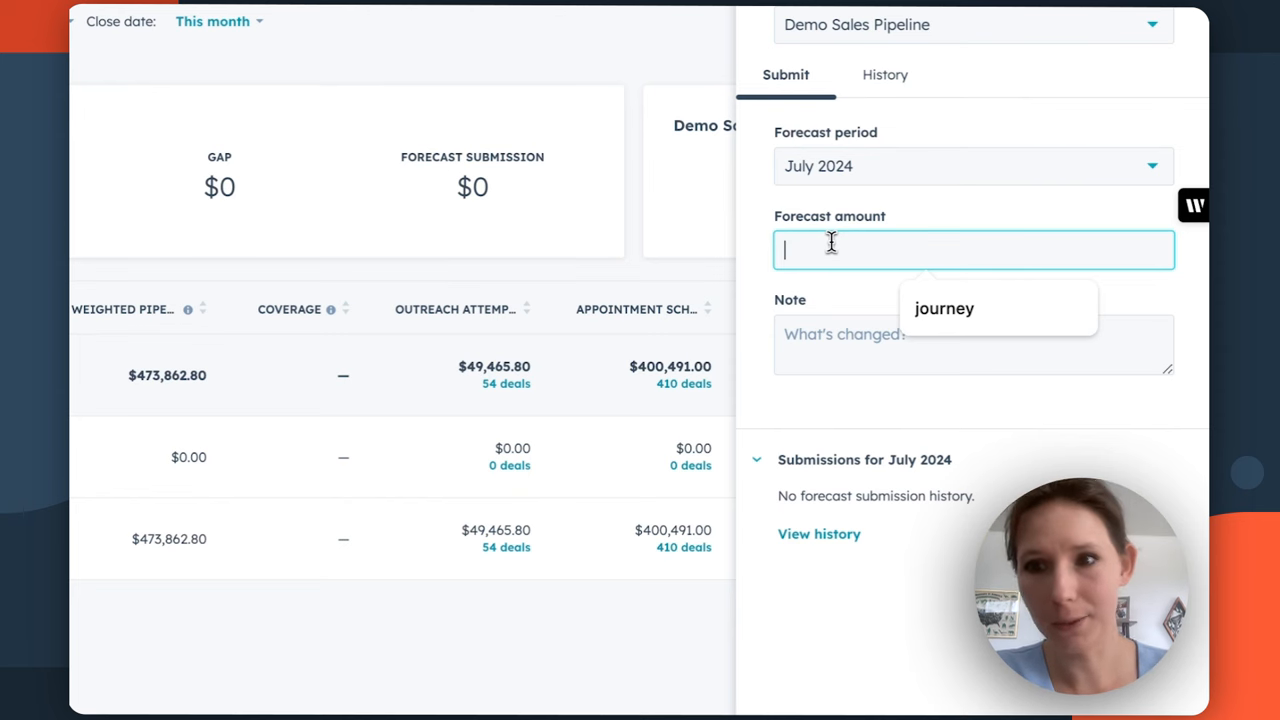
type("2")
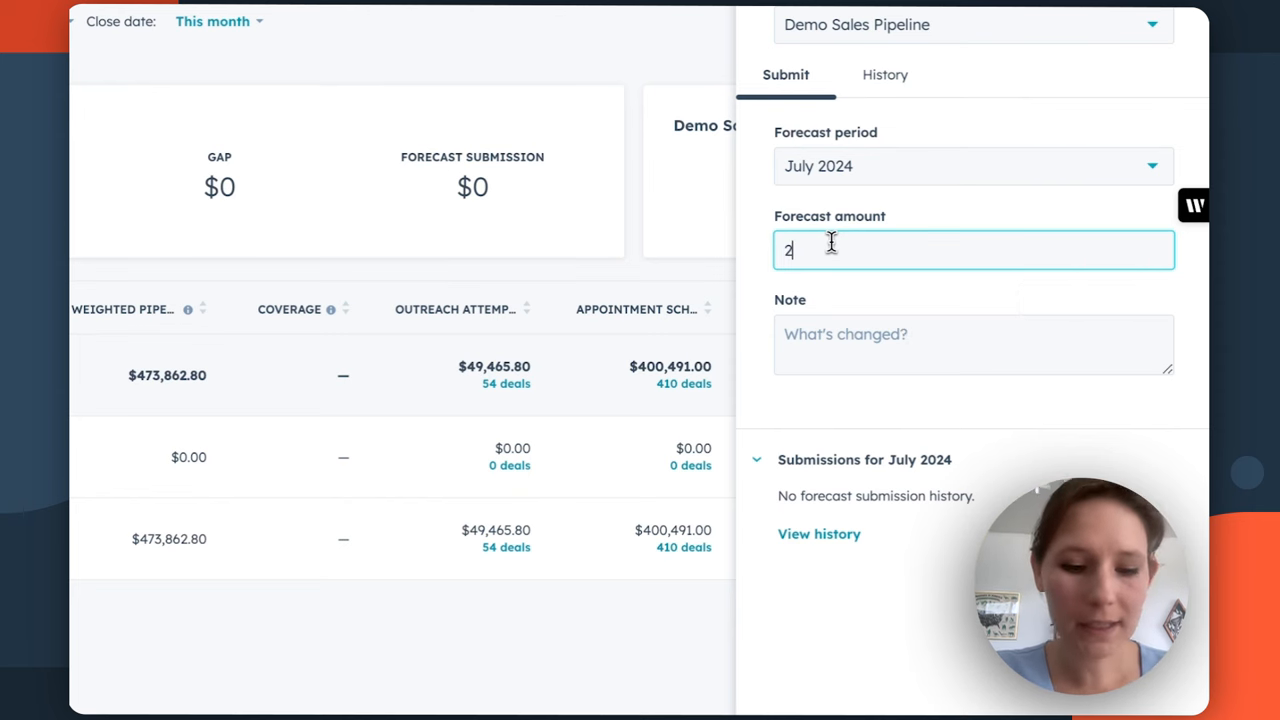
type("500")
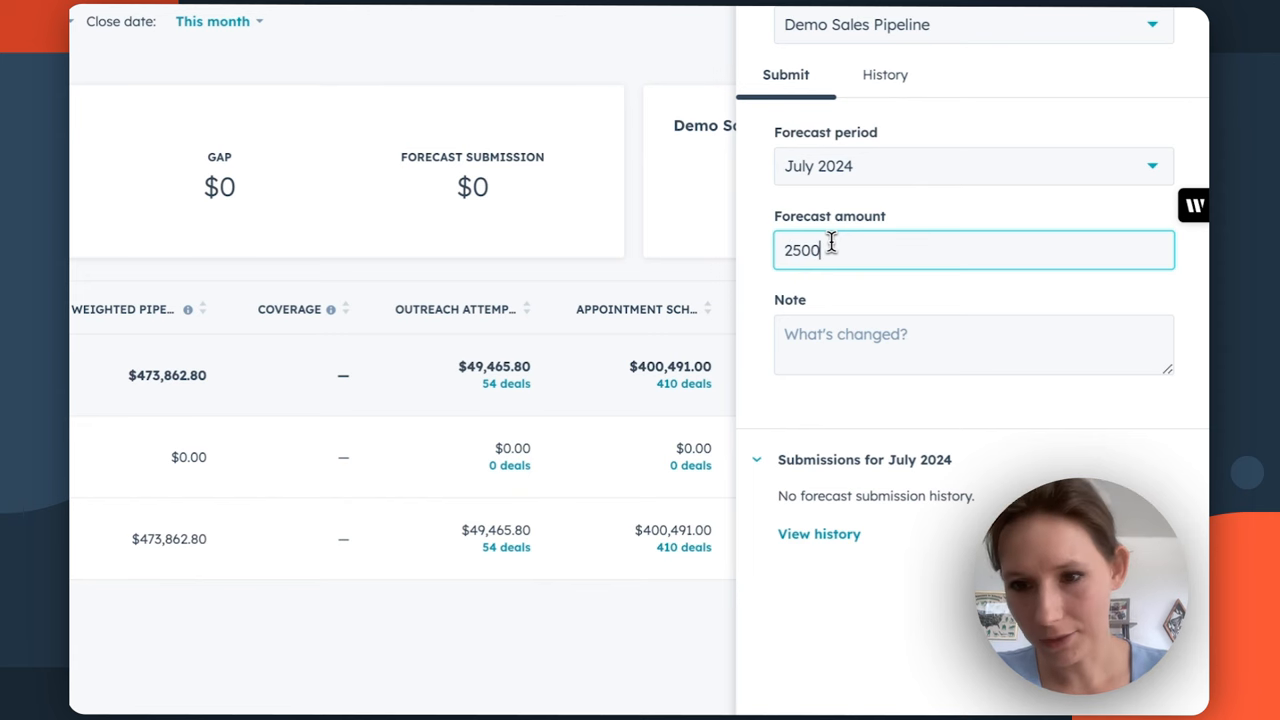
mouse_move(942, 345)
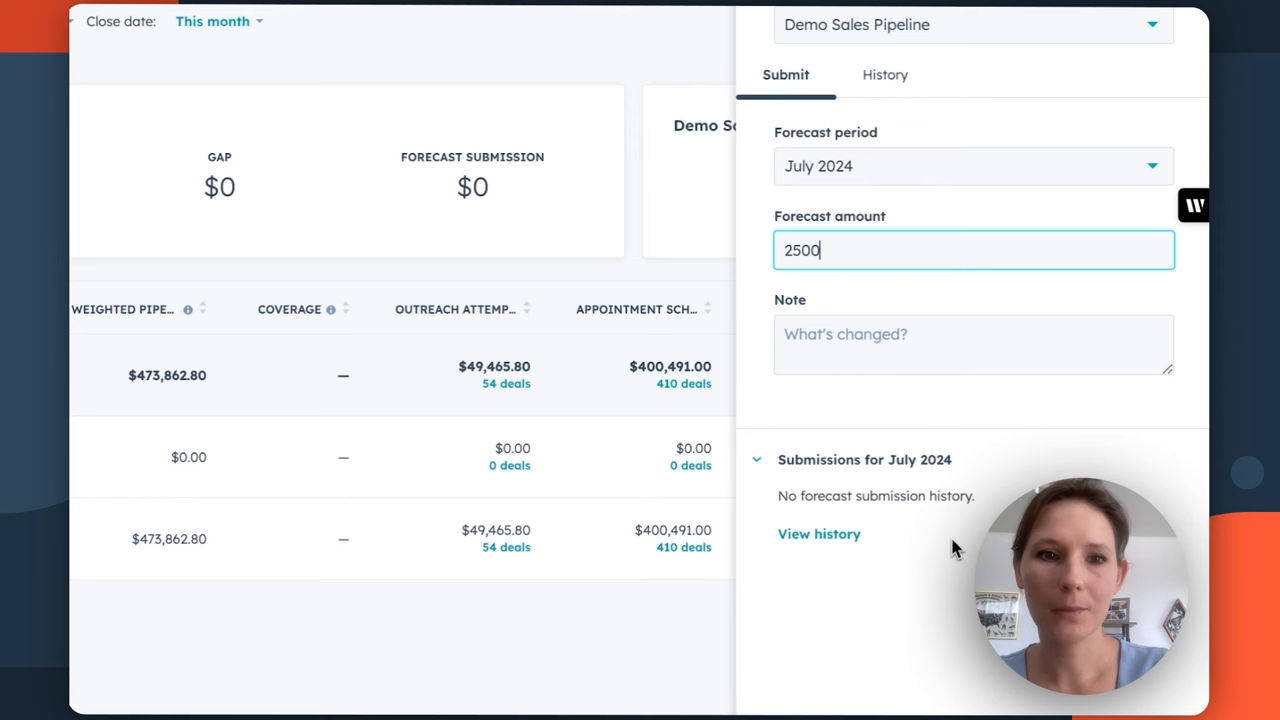
mouse_move(833, 541)
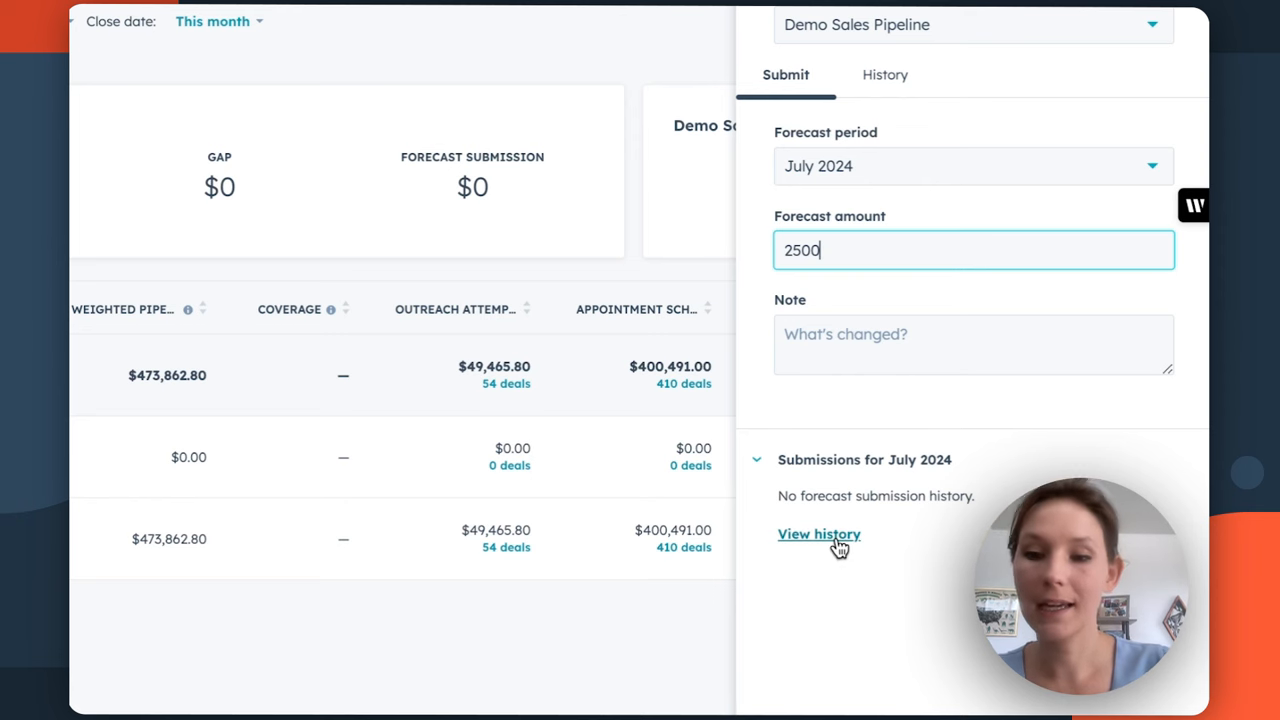
Check the empty July 2024 submission history, then submit the $2,500 forecast.
left_click(883, 74)
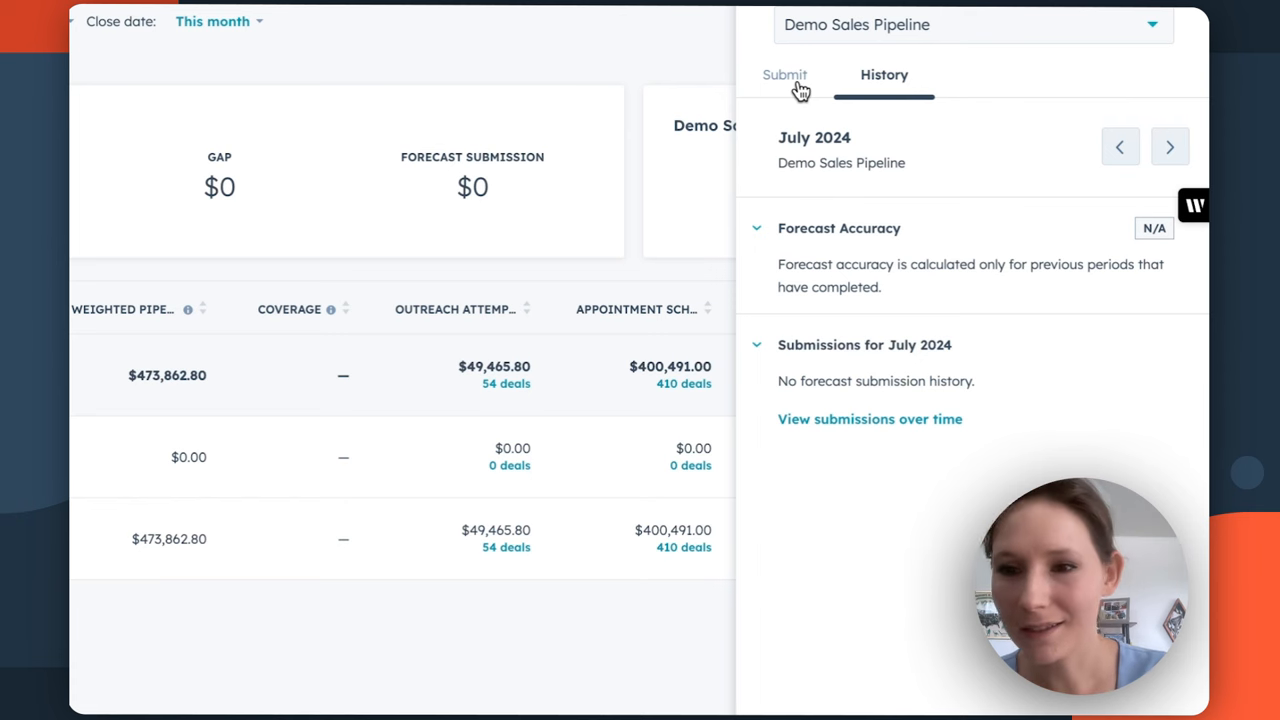
left_click(785, 74)
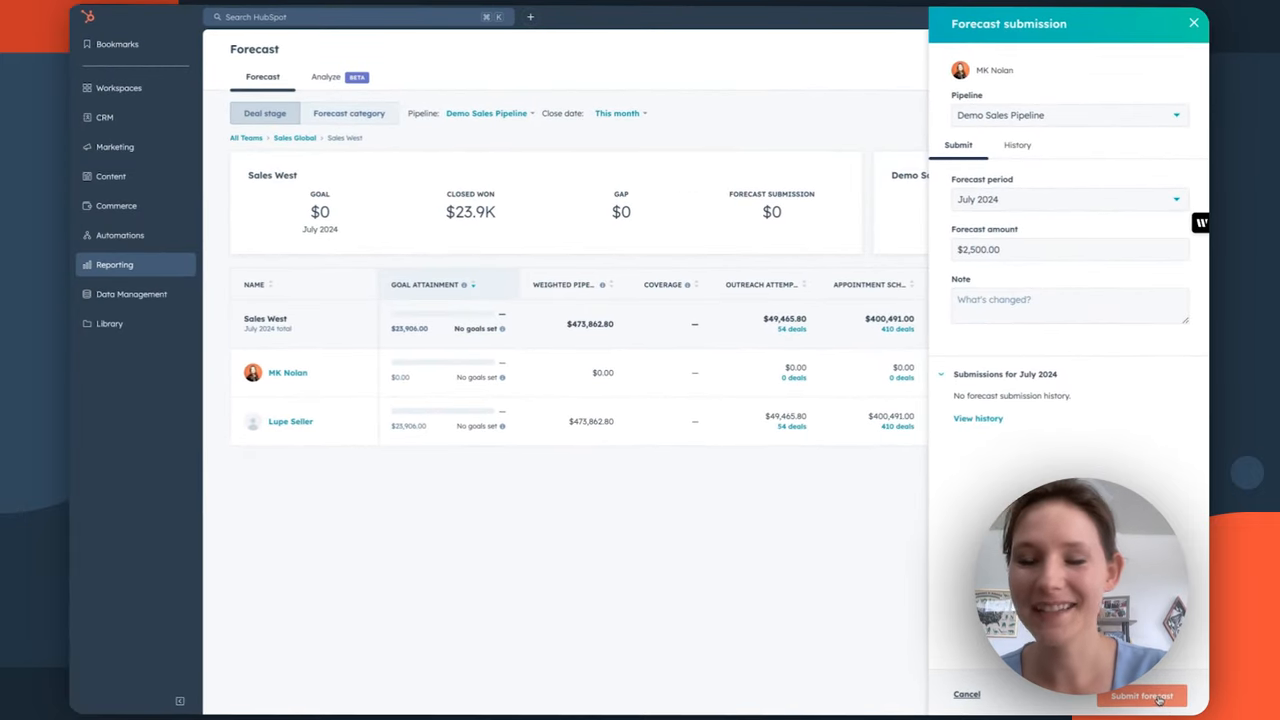
left_click(1147, 695)
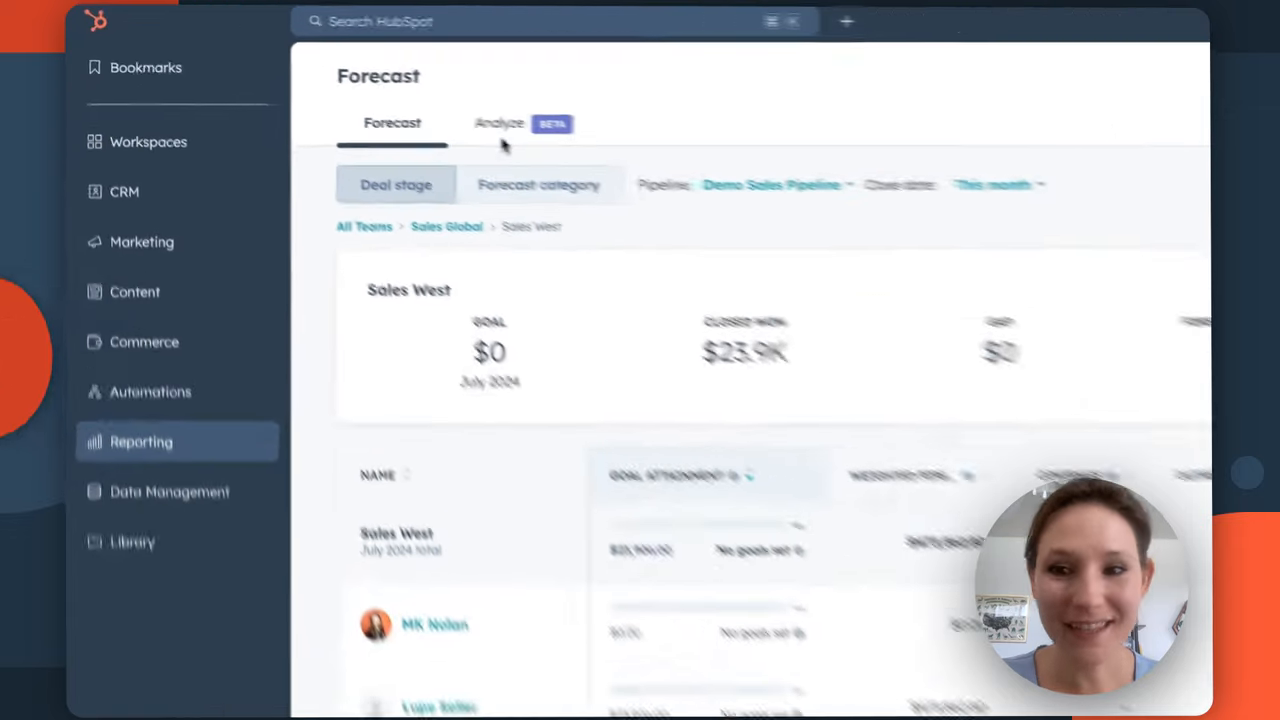
Open the Analyze (Beta) tab with the AI forecast and six-month accuracy table.
left_click(499, 123)
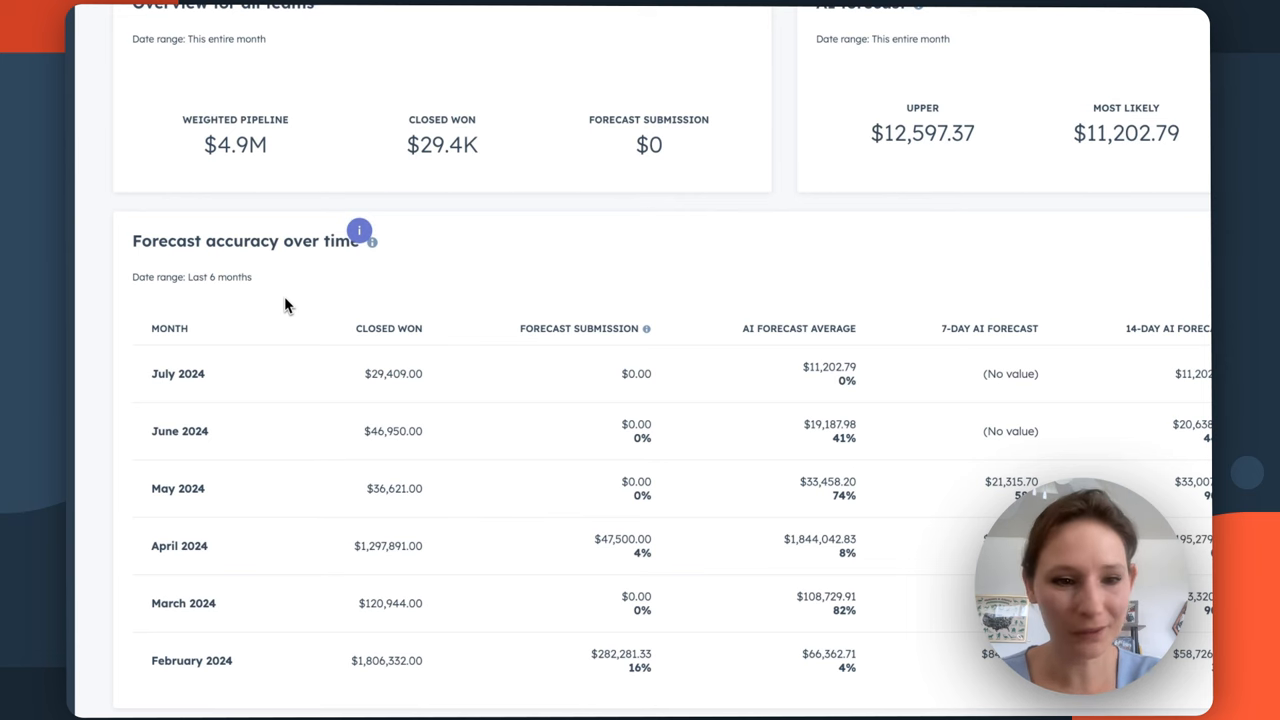
mouse_move(248, 627)
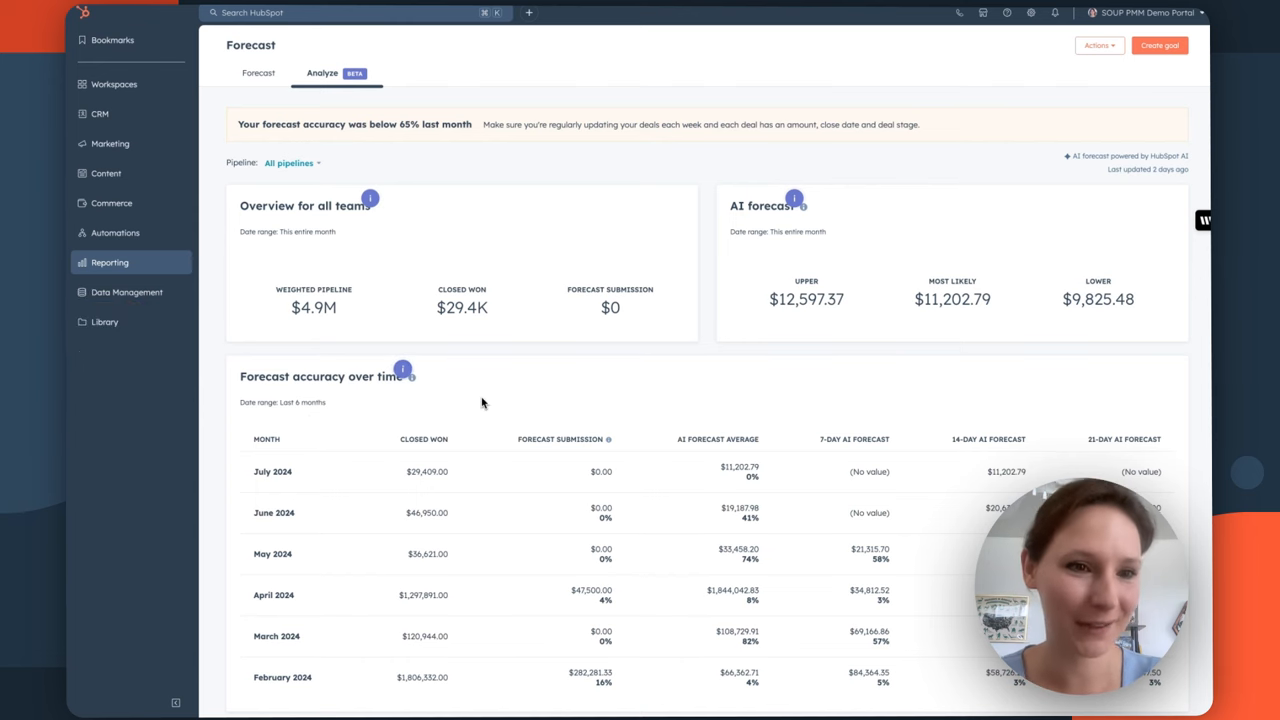
mouse_move(311, 300)
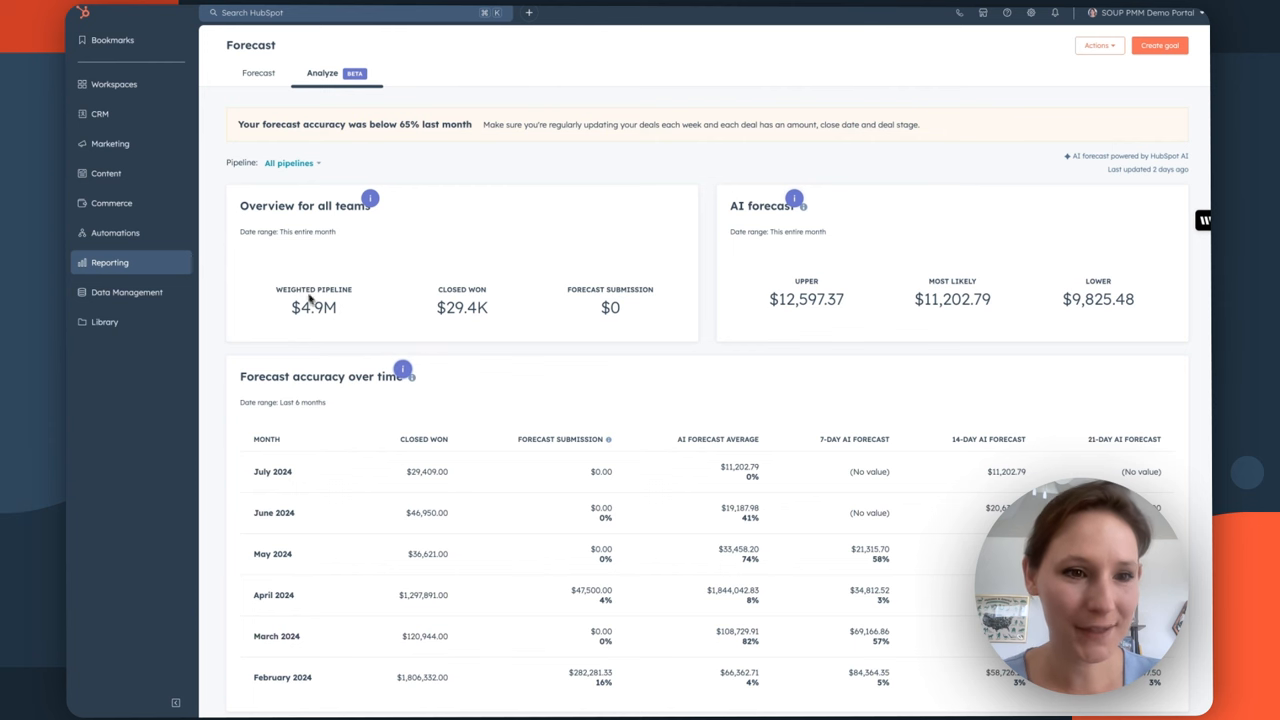
Open Sales Analytics' Completed activities report of last month's calls and emails, then view the save options.
left_click(105, 262)
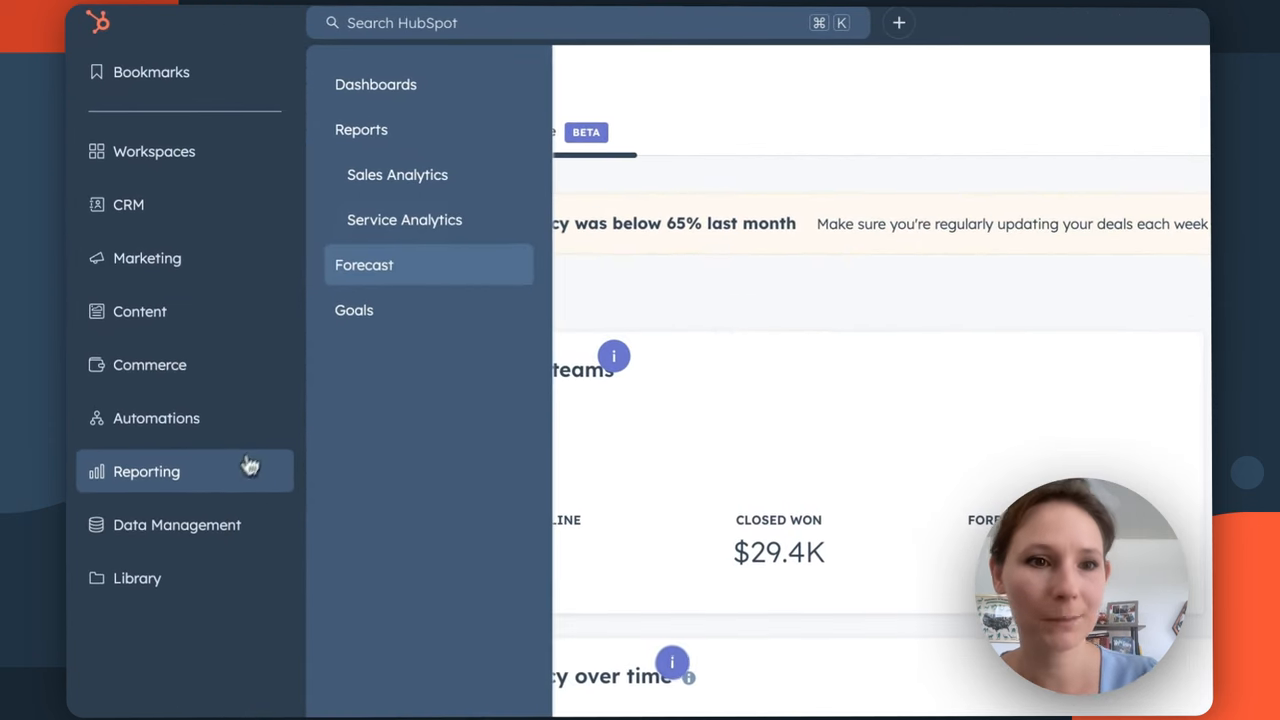
mouse_move(414, 190)
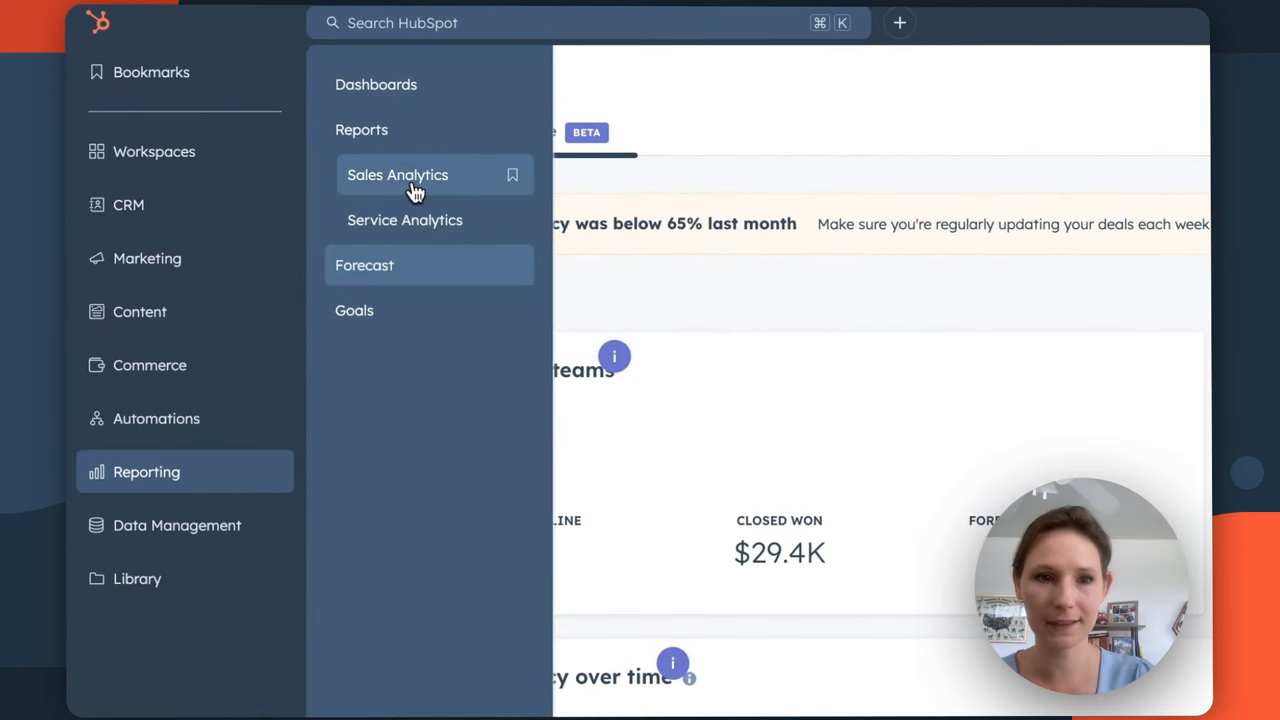
left_click(397, 175)
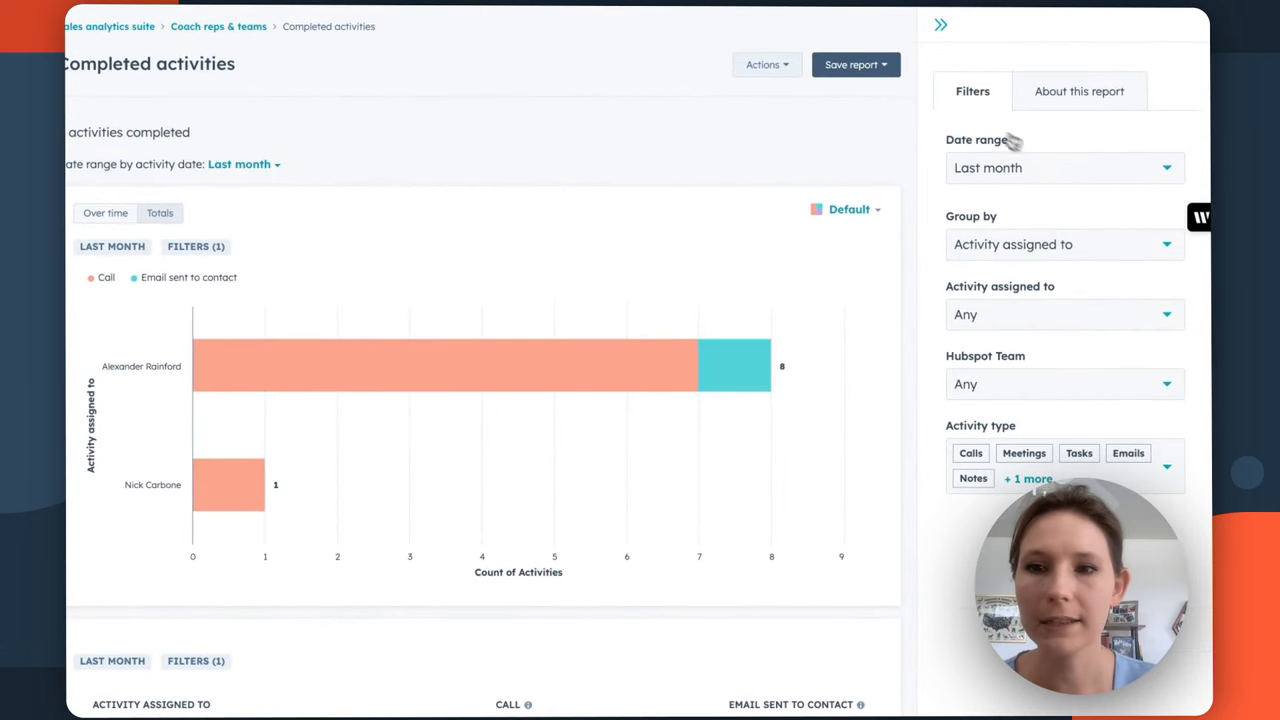
left_click(855, 64)
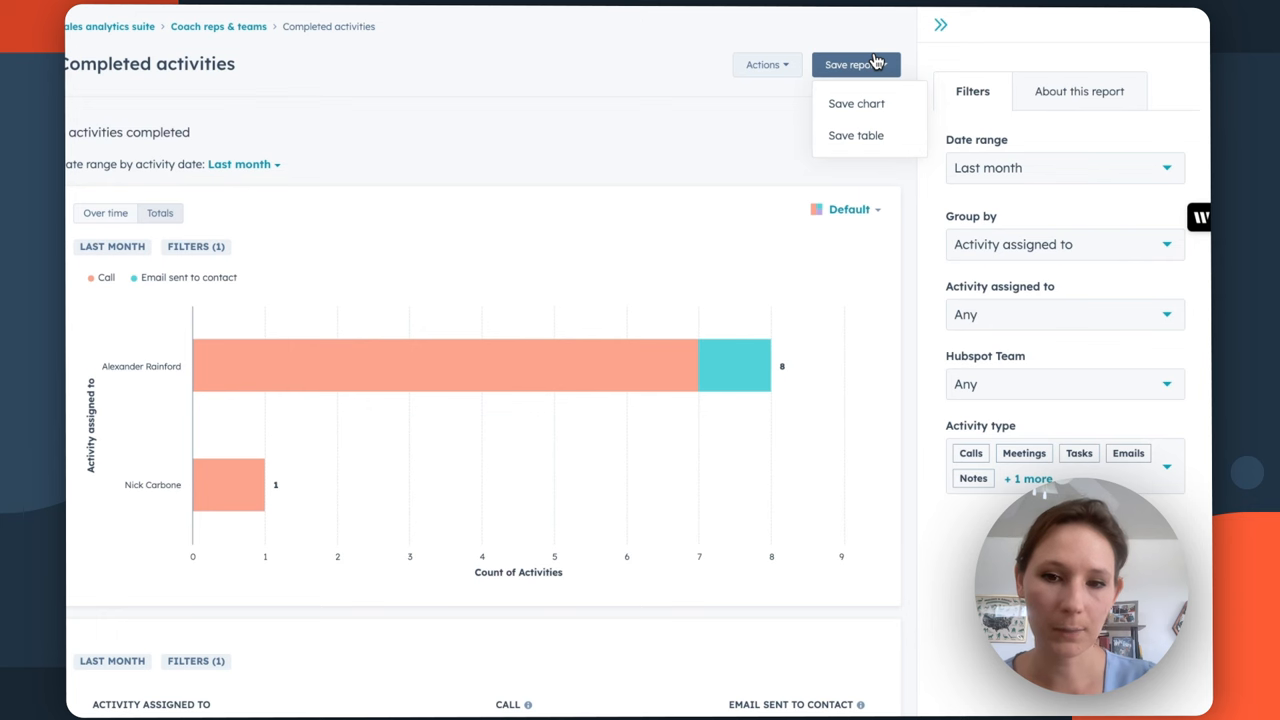